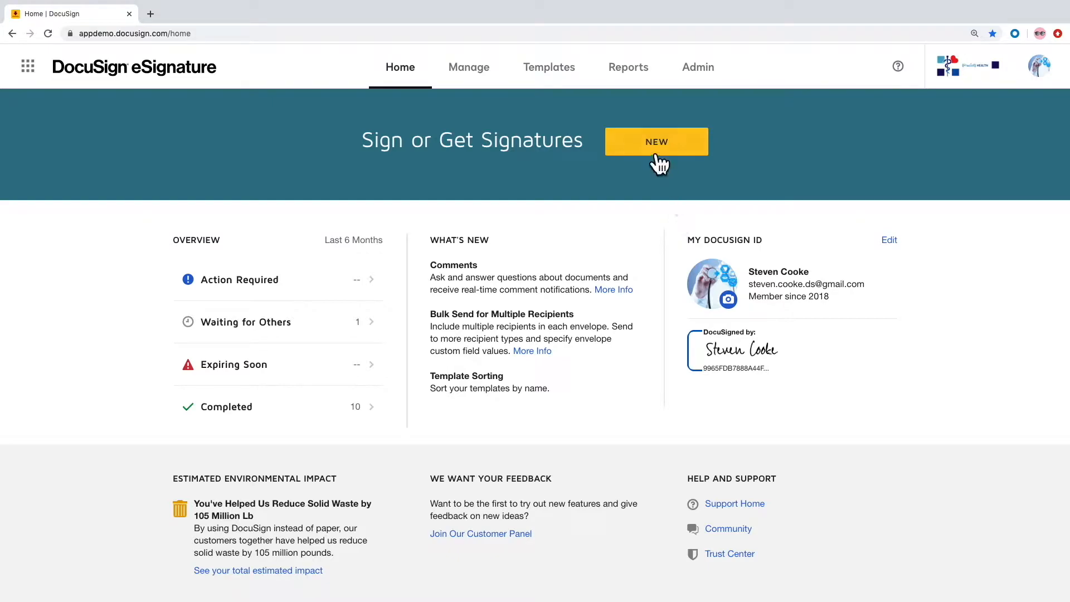
Send the Credentialing Application template to Sam Signer for signature
left_click(656, 141)
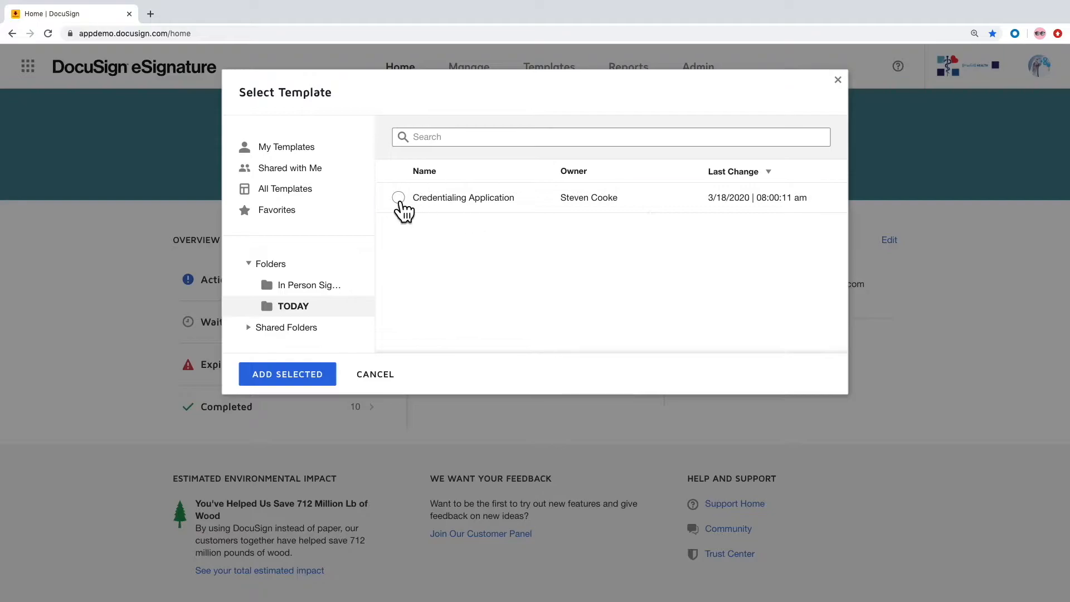
left_click(286, 374)
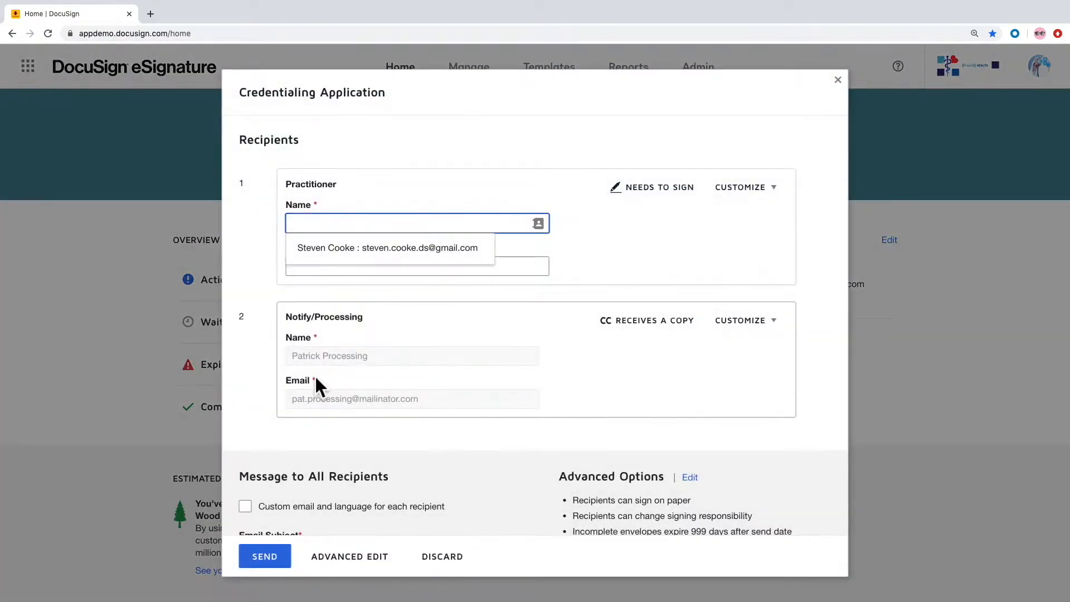
type("Sam Signer")
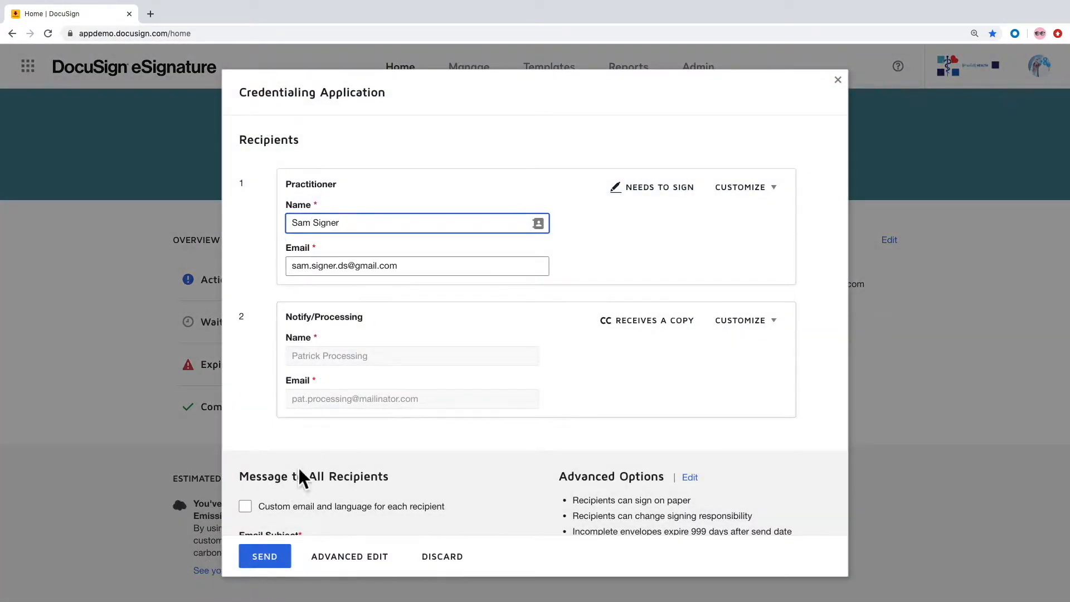
left_click(265, 556)
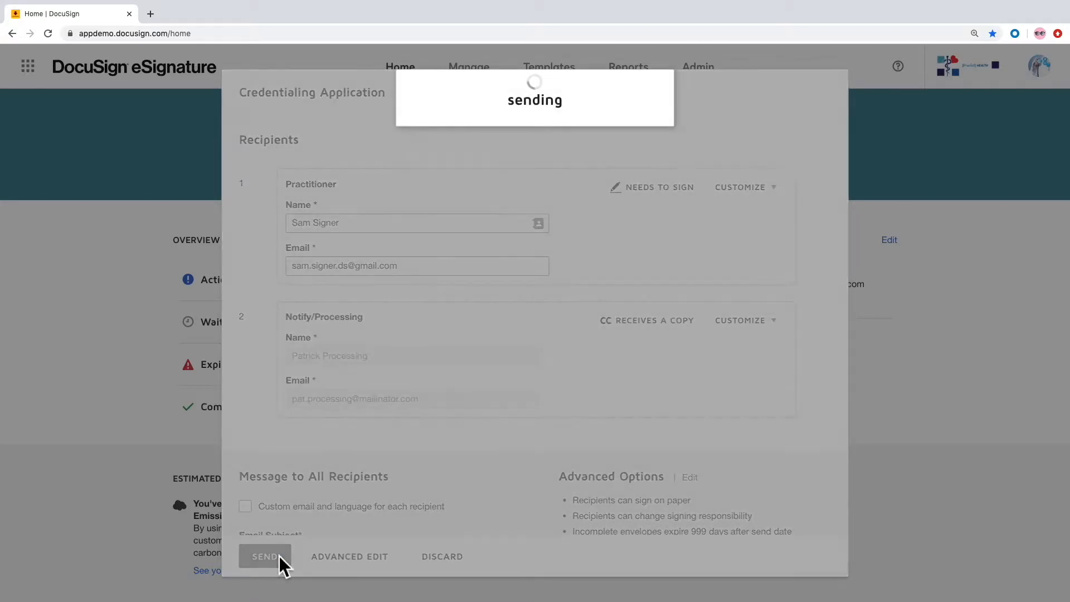
left_click(265, 555)
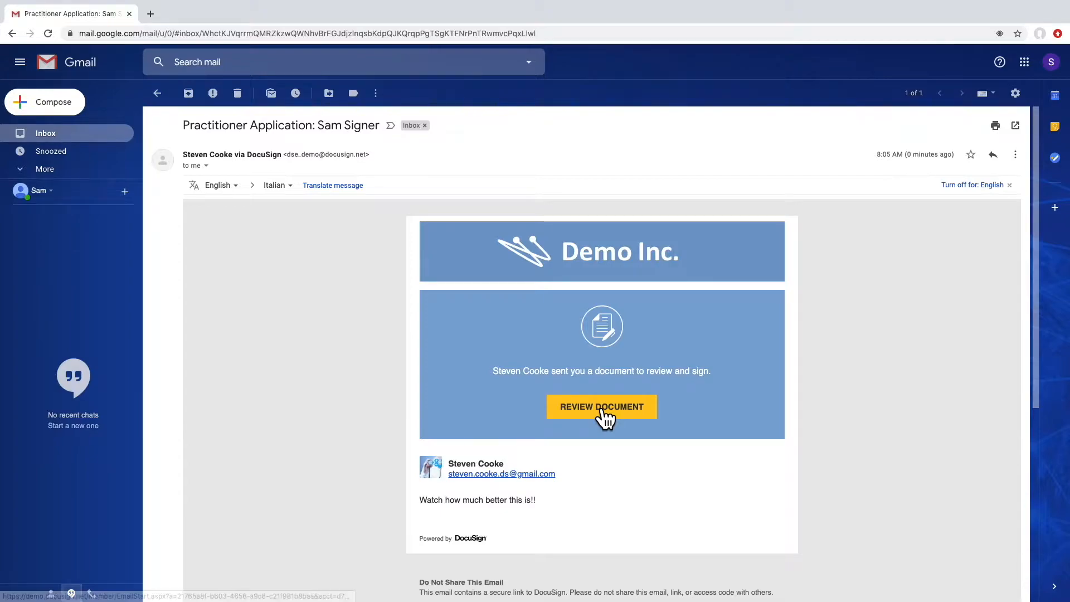
Open the Practitioner Application for review from the DocuSign email
left_click(600, 407)
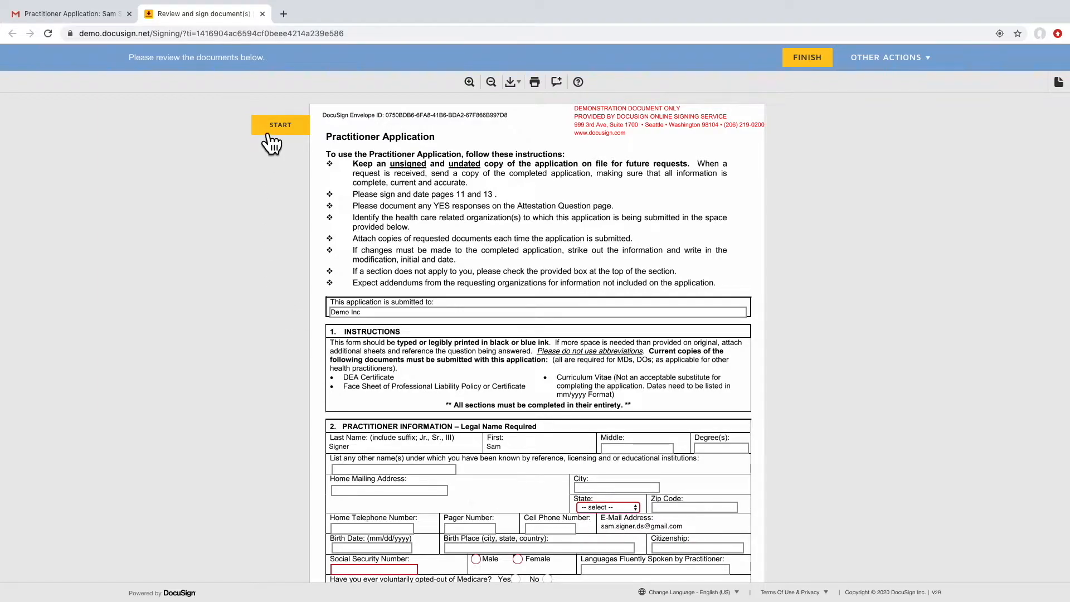
left_click(280, 124)
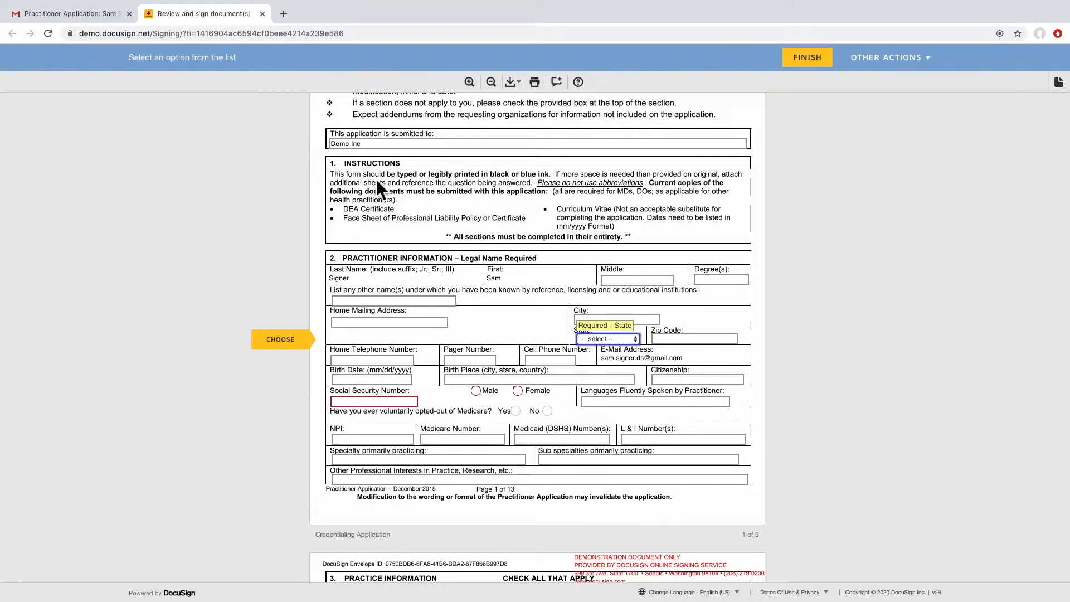
left_click(607, 339)
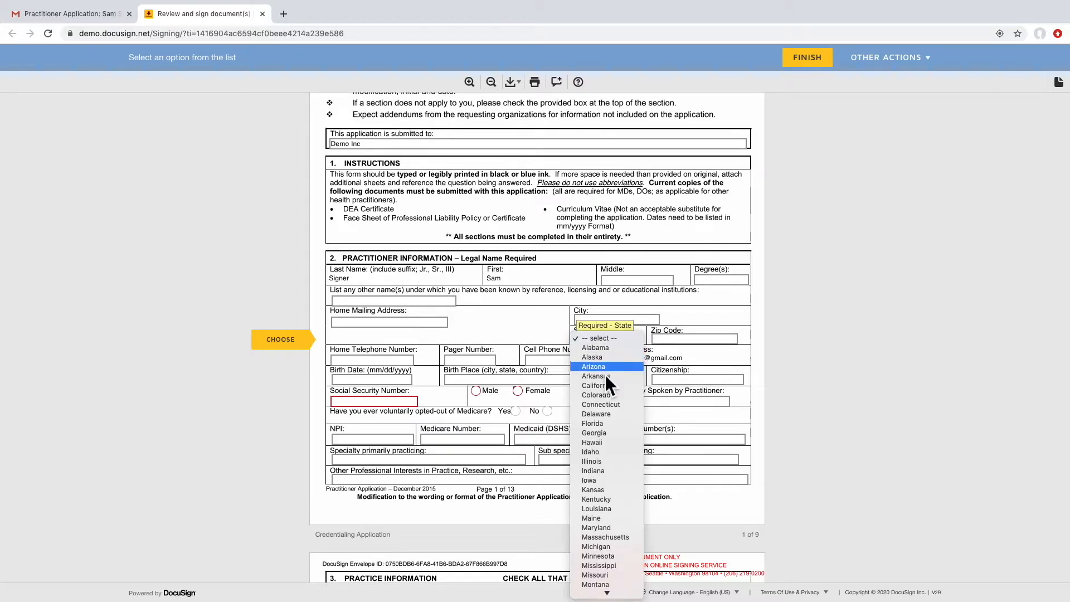
left_click(591, 461)
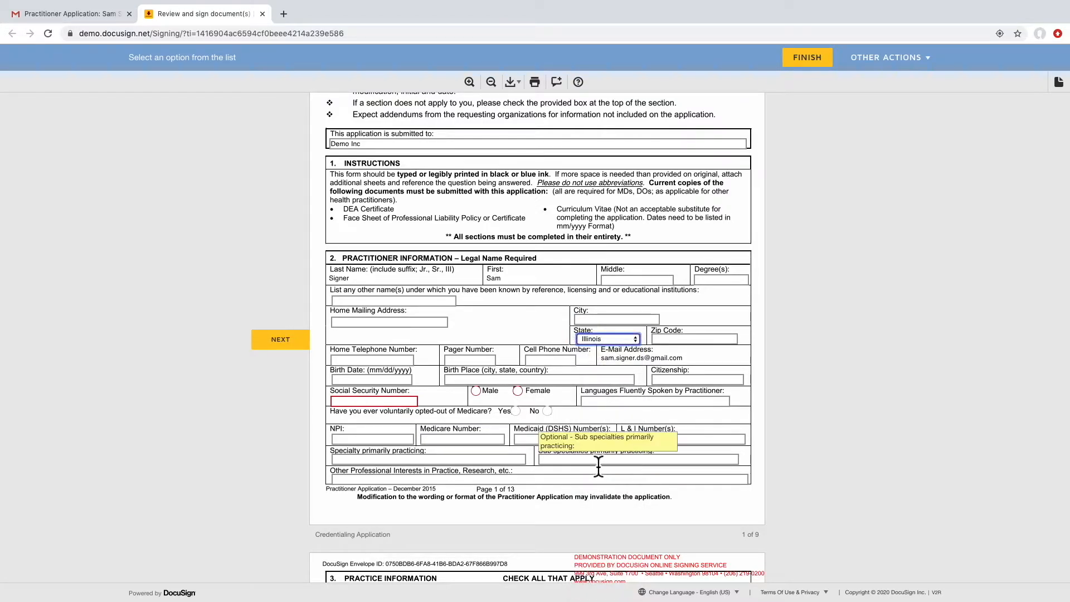
left_click(372, 400)
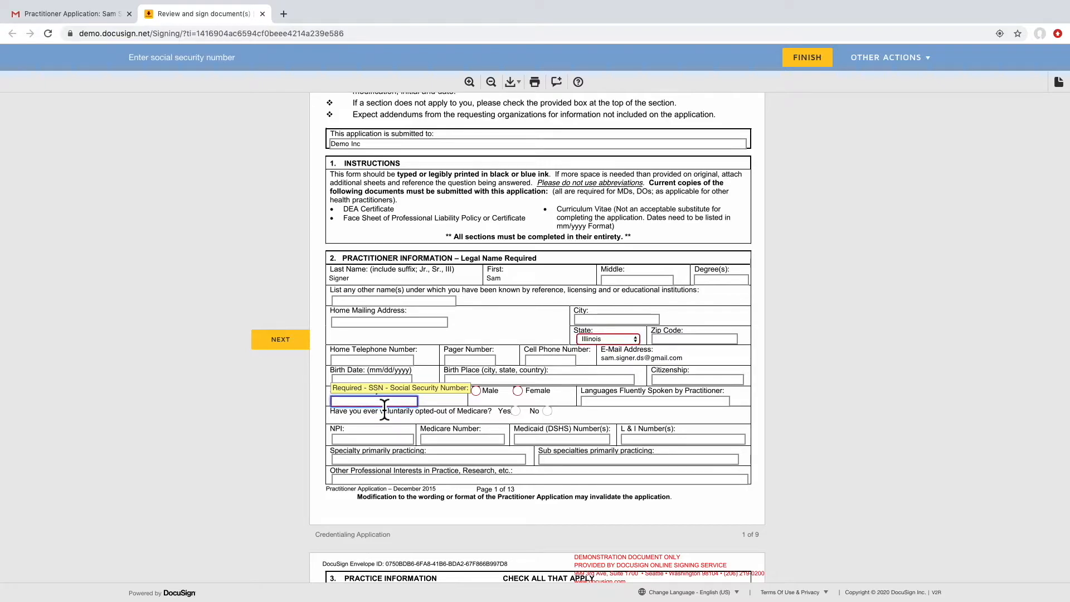
type("333-22-")
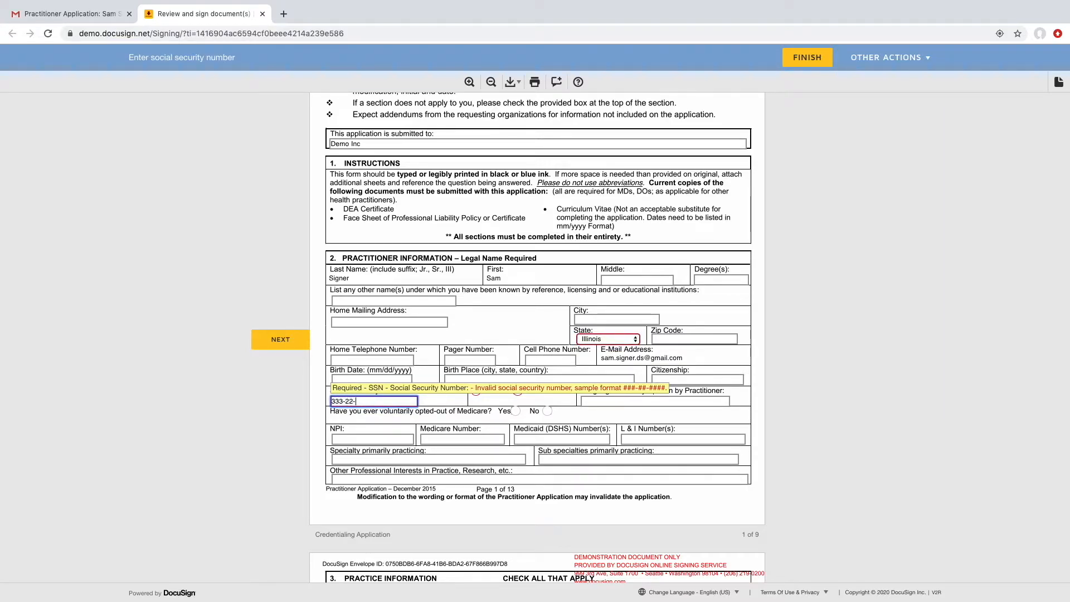
type("444")
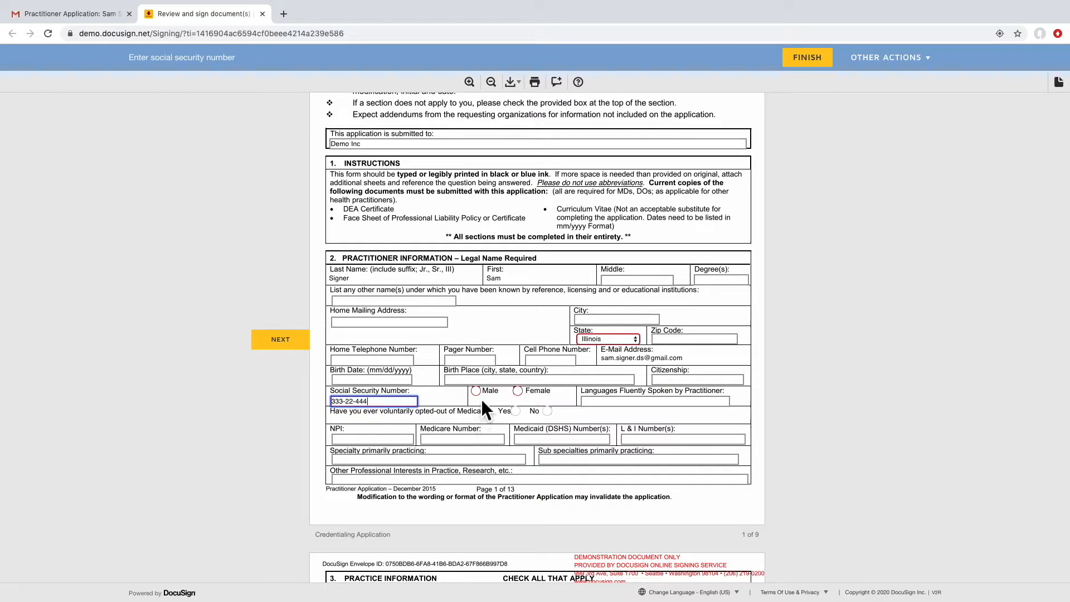
left_click(476, 390)
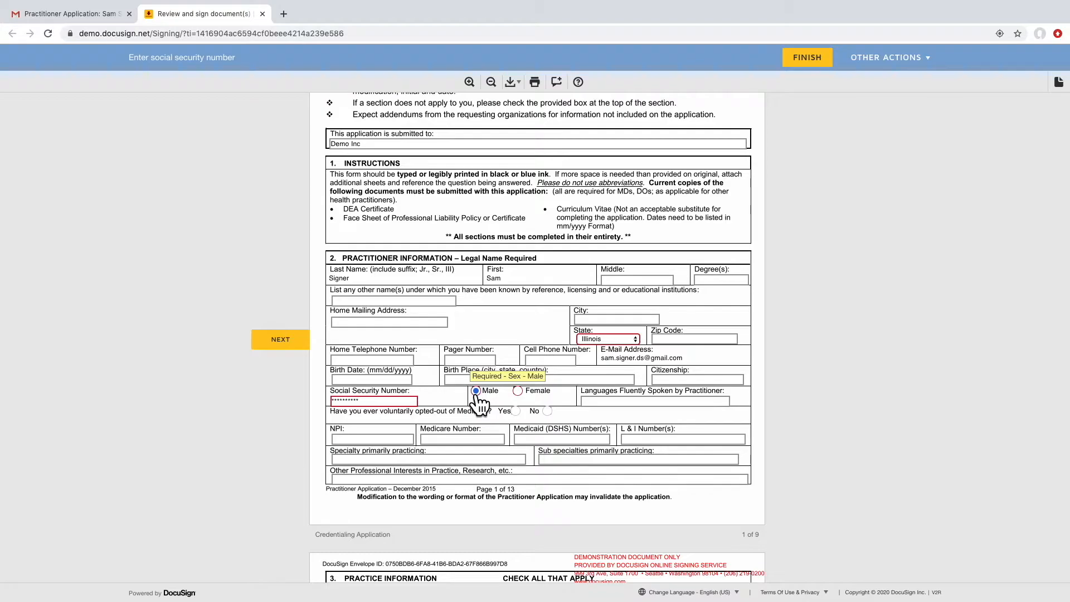
left_click(372, 439)
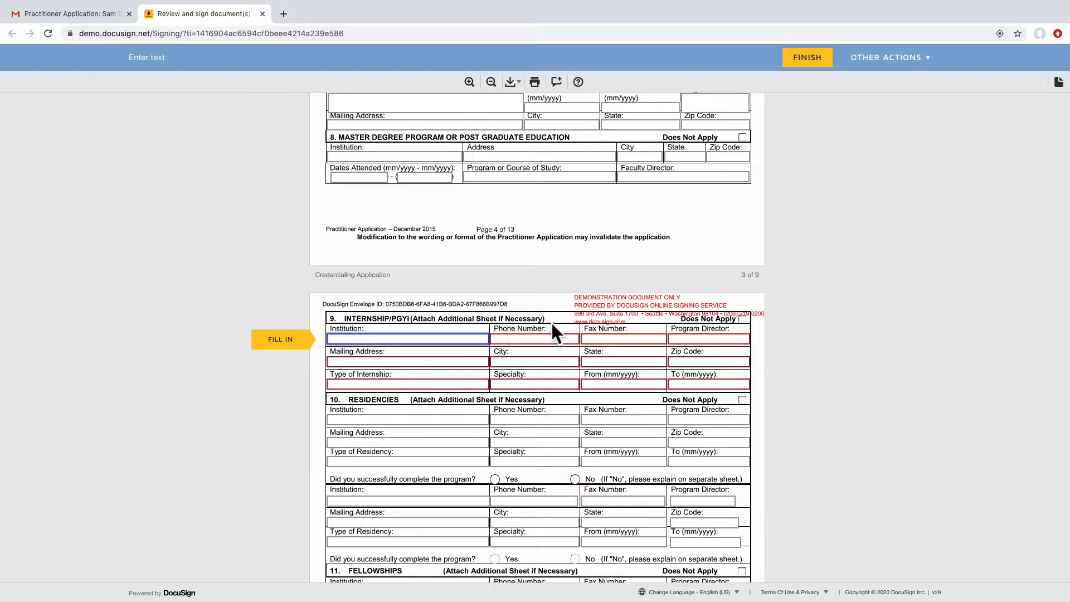
mouse_move(743, 327)
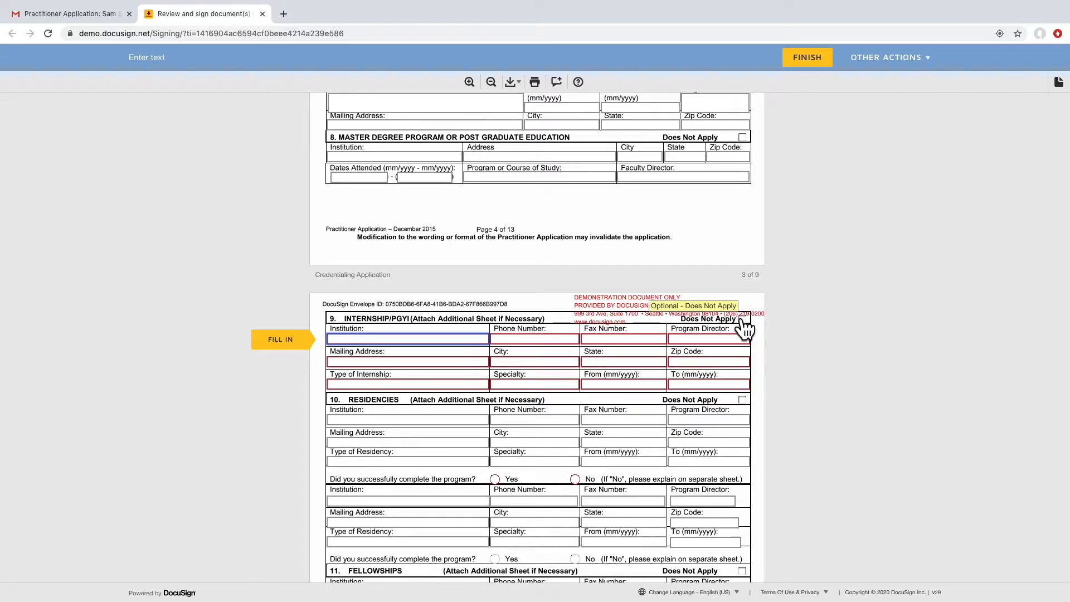
Mark internship section 9 Does Not Apply and answer No to residency completion
left_click(743, 319)
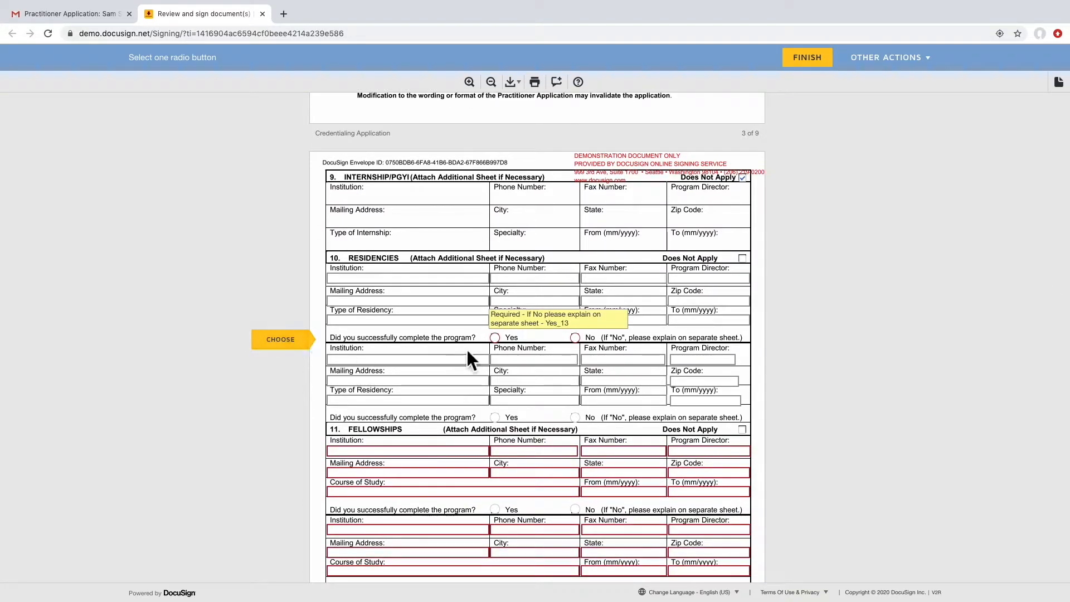
left_click(495, 337)
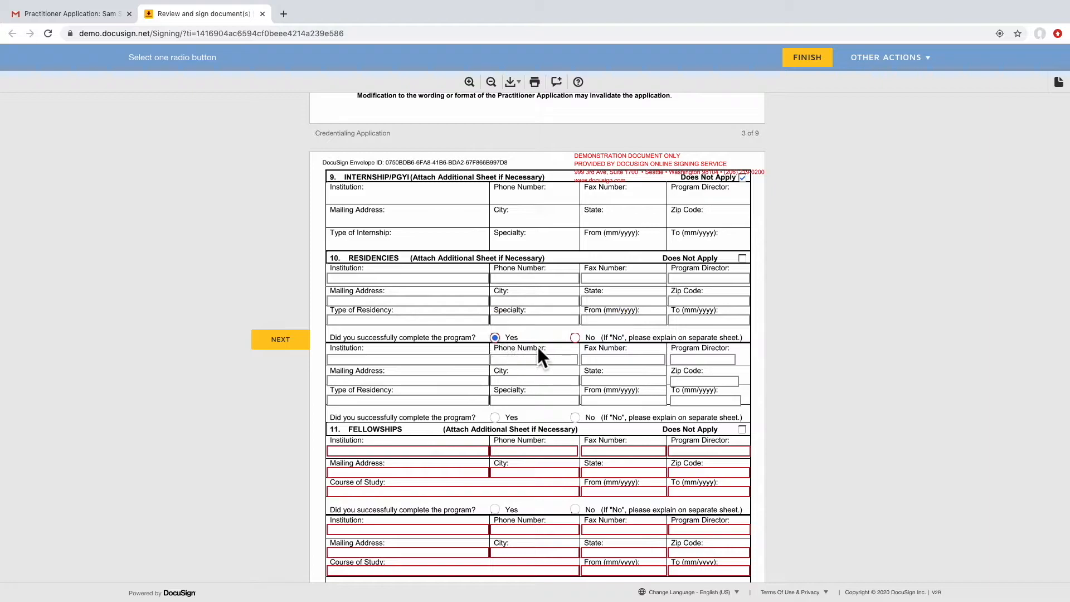
left_click(575, 336)
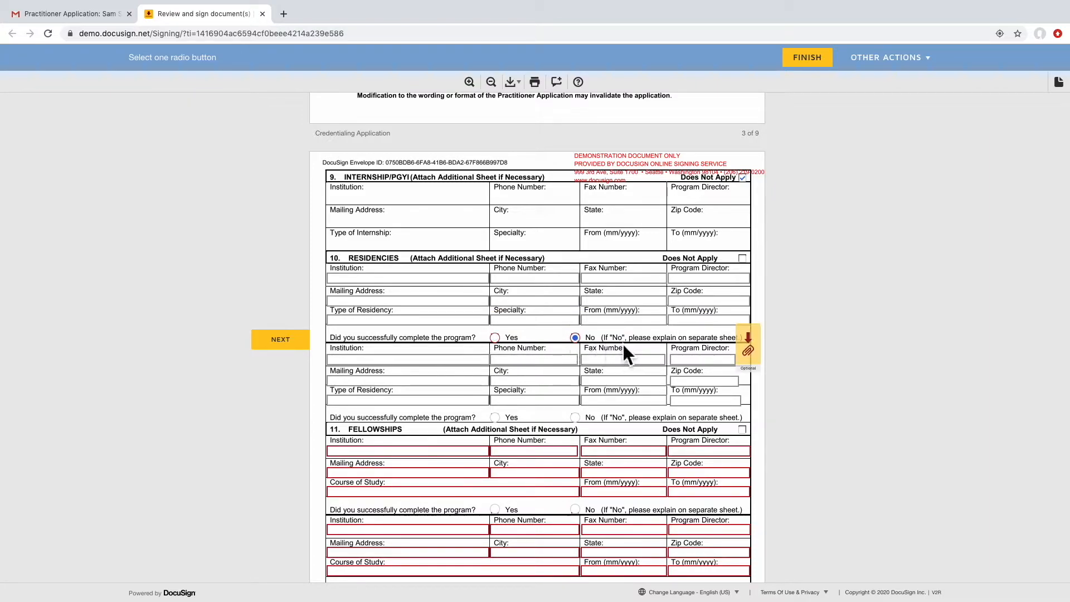
mouse_move(749, 354)
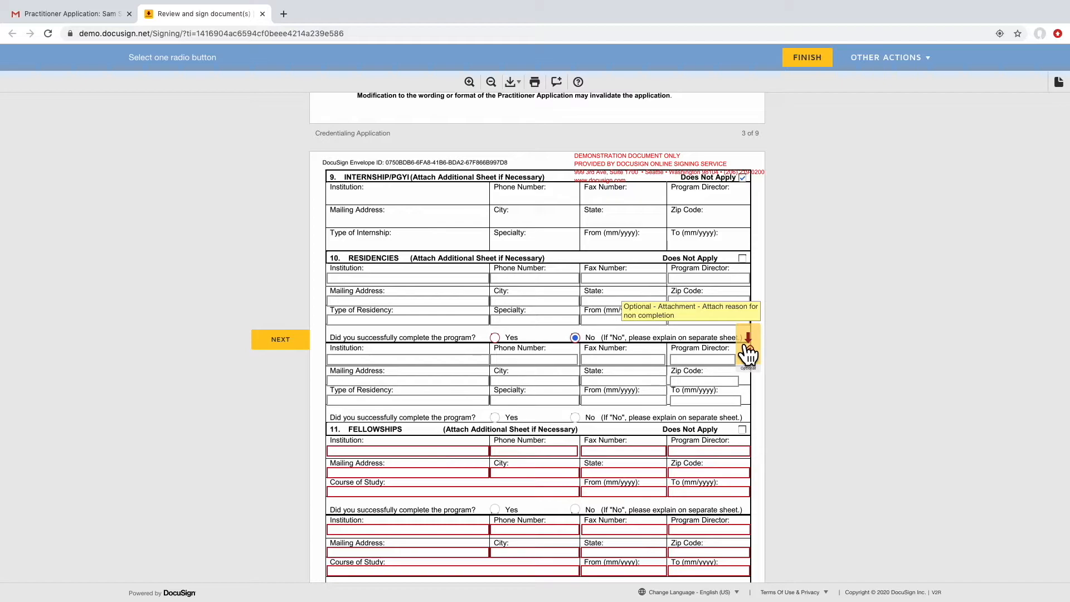
Attach Explaination.pdf as the explanation for the residency No answer
left_click(748, 347)
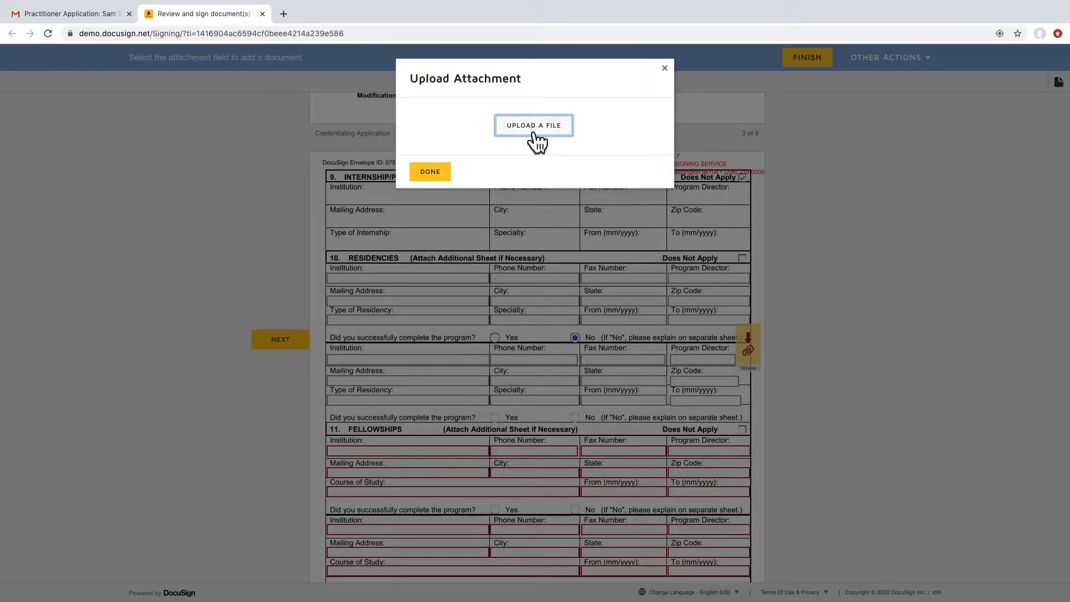
left_click(533, 124)
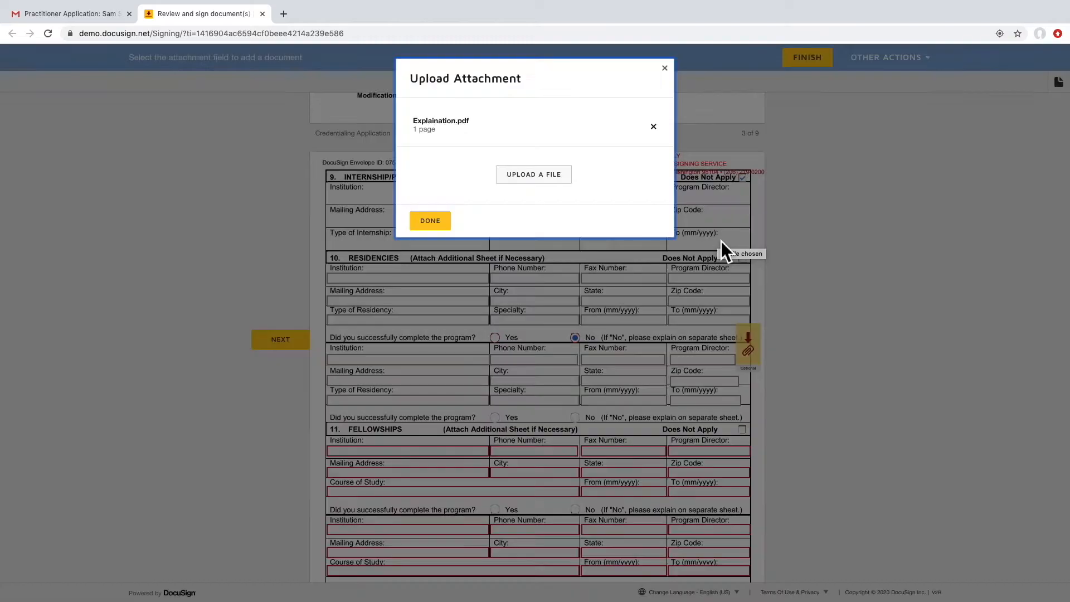
left_click(430, 221)
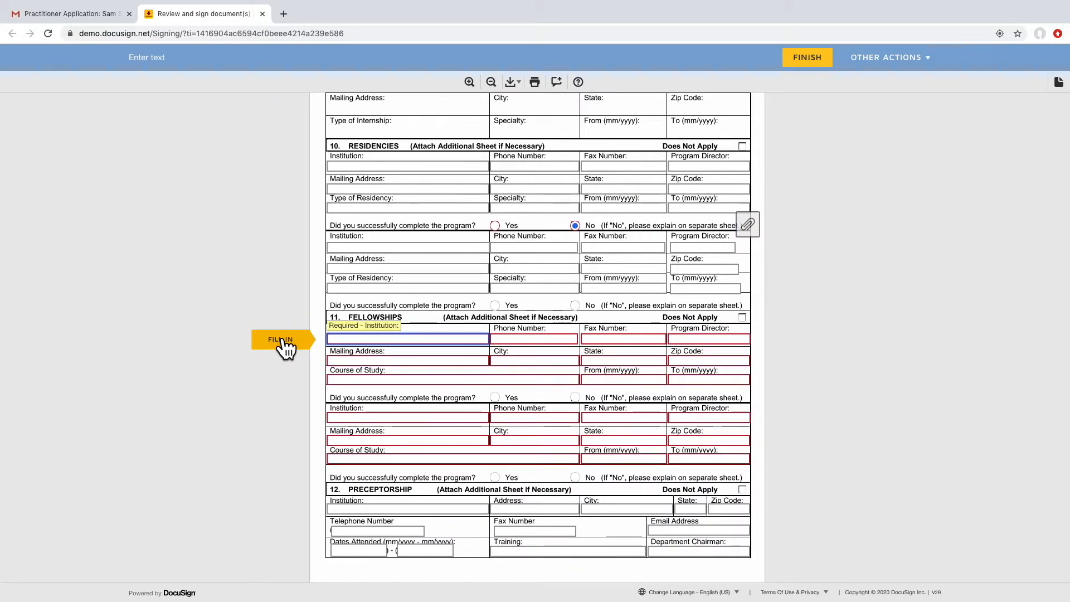
mouse_move(744, 321)
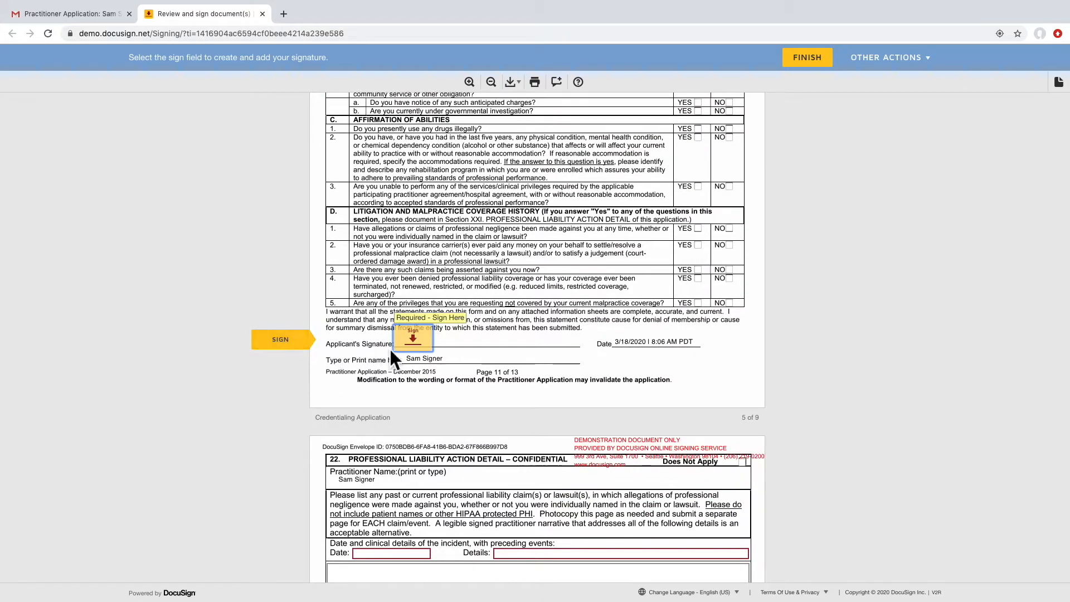
Adopt a handwritten-style signature and sign the applicant's signature line on page 11
left_click(412, 338)
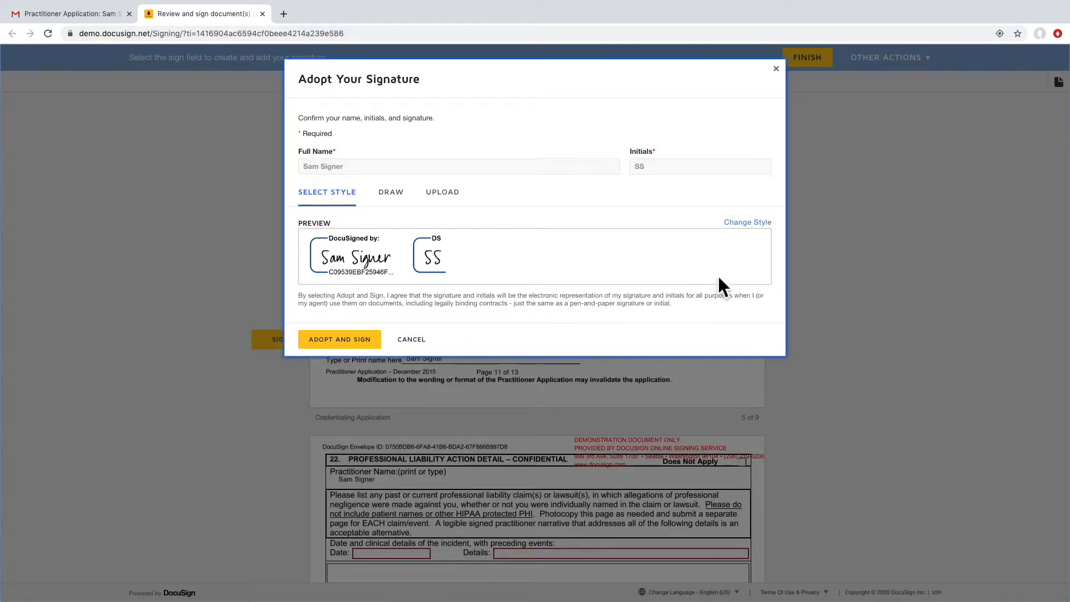
left_click(747, 222)
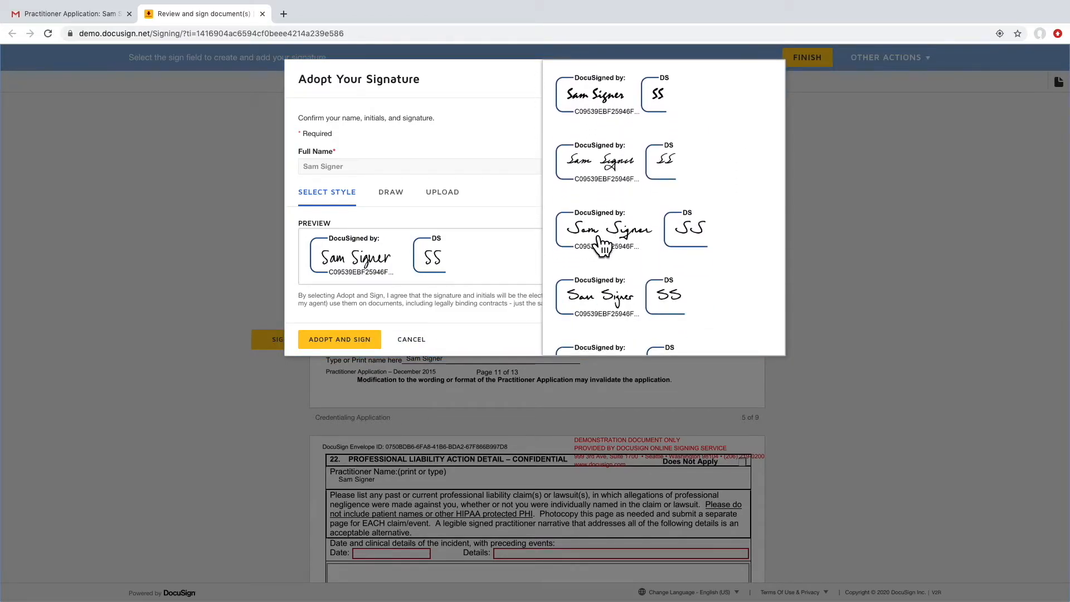
left_click(390, 191)
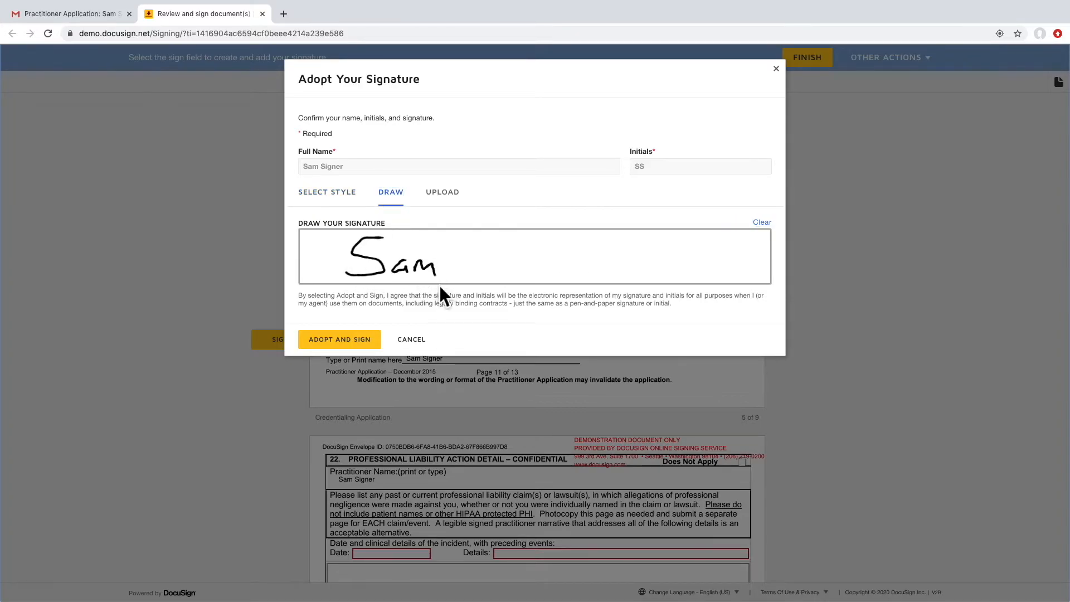
left_click(327, 192)
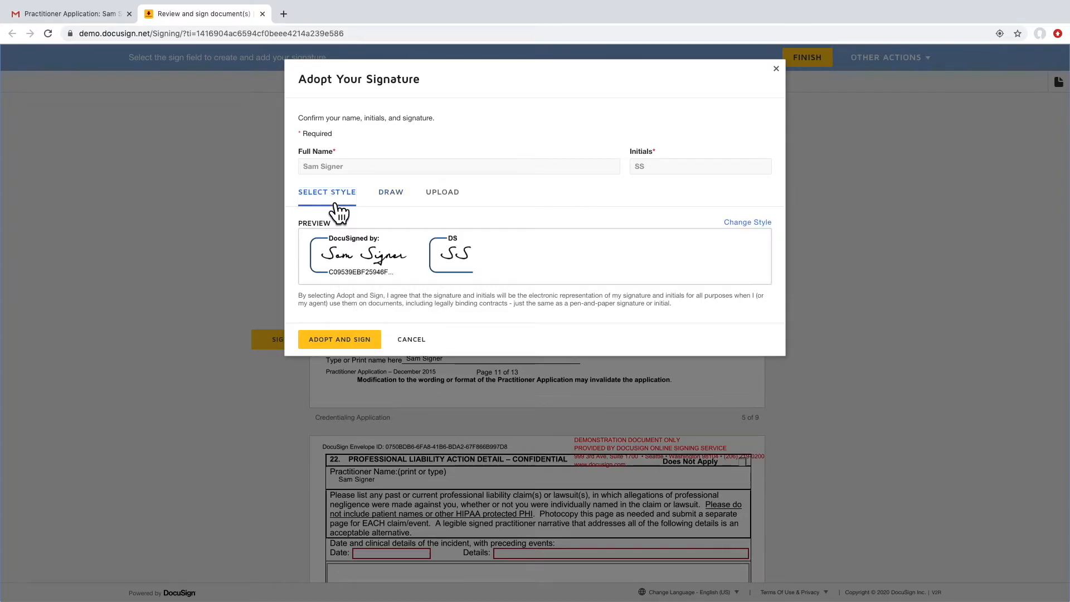
left_click(339, 339)
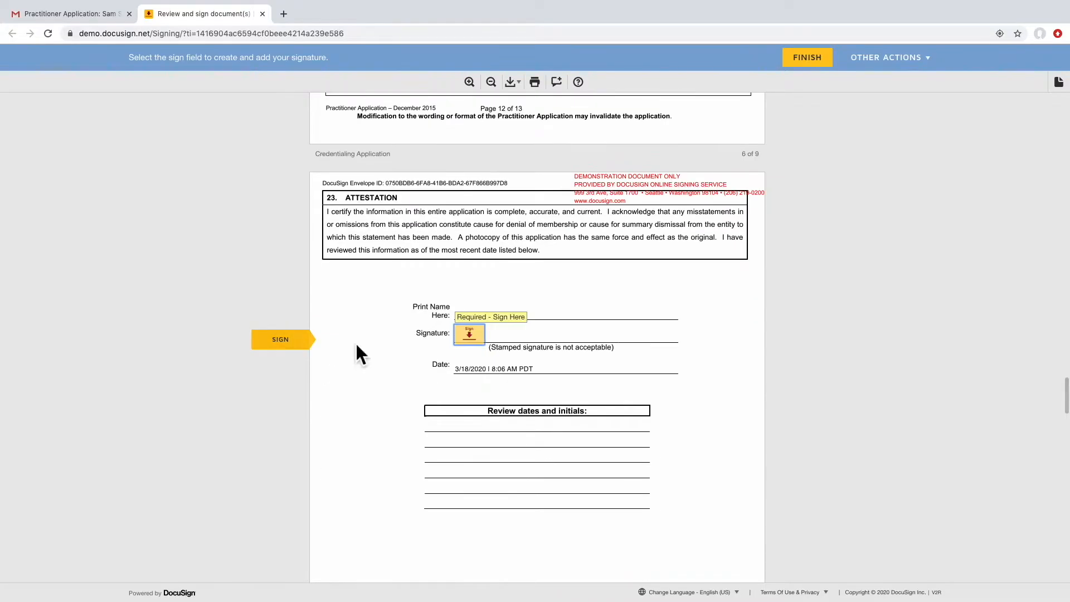
Sign the attestation line, finish signing and continue past the done-signing notice
left_click(280, 338)
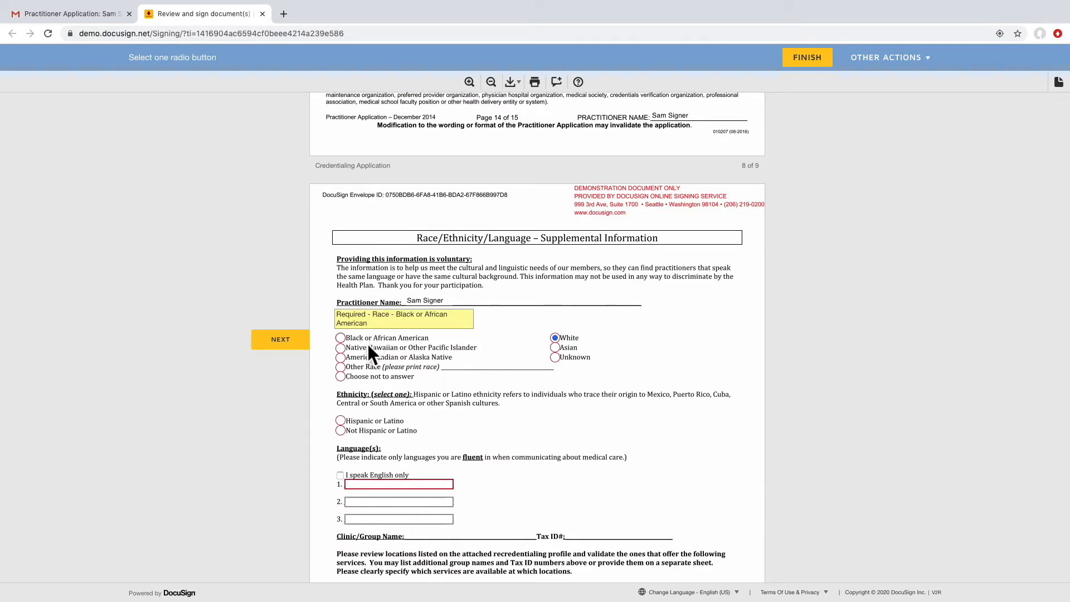
left_click(340, 375)
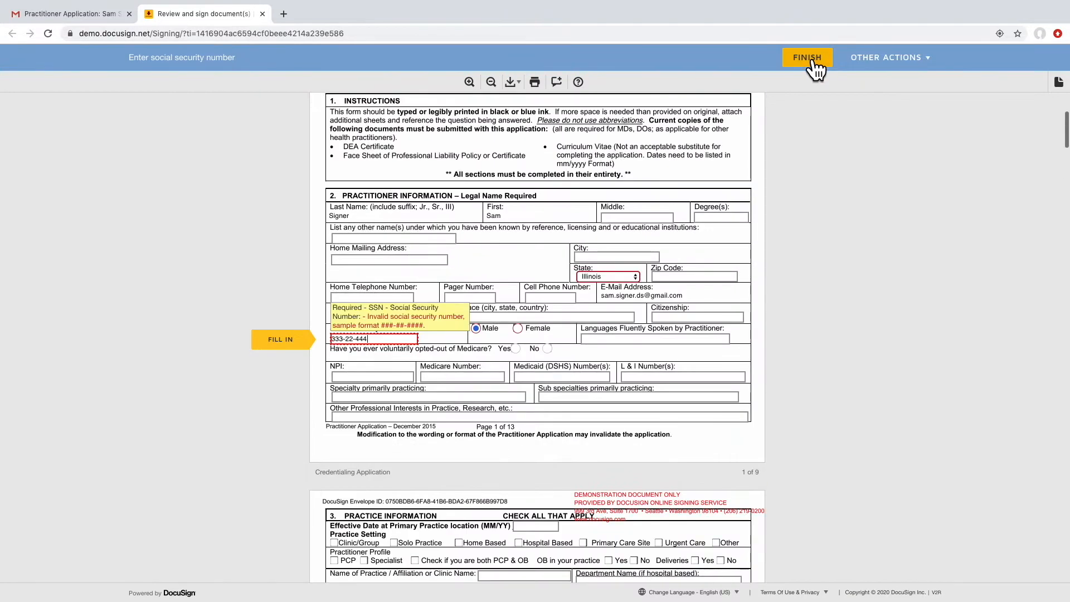
mouse_move(409, 348)
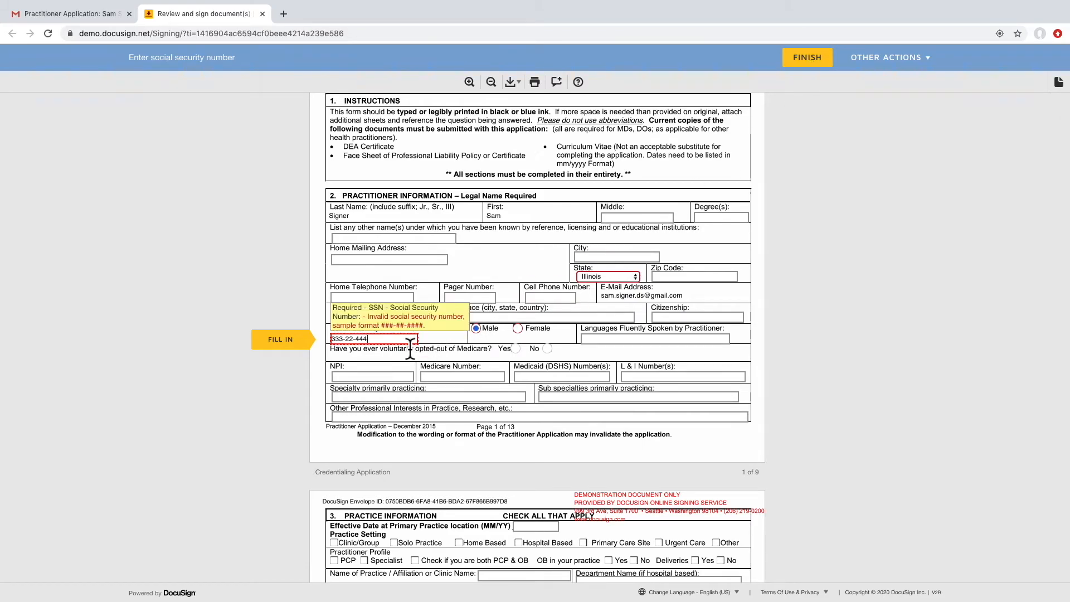
type("4")
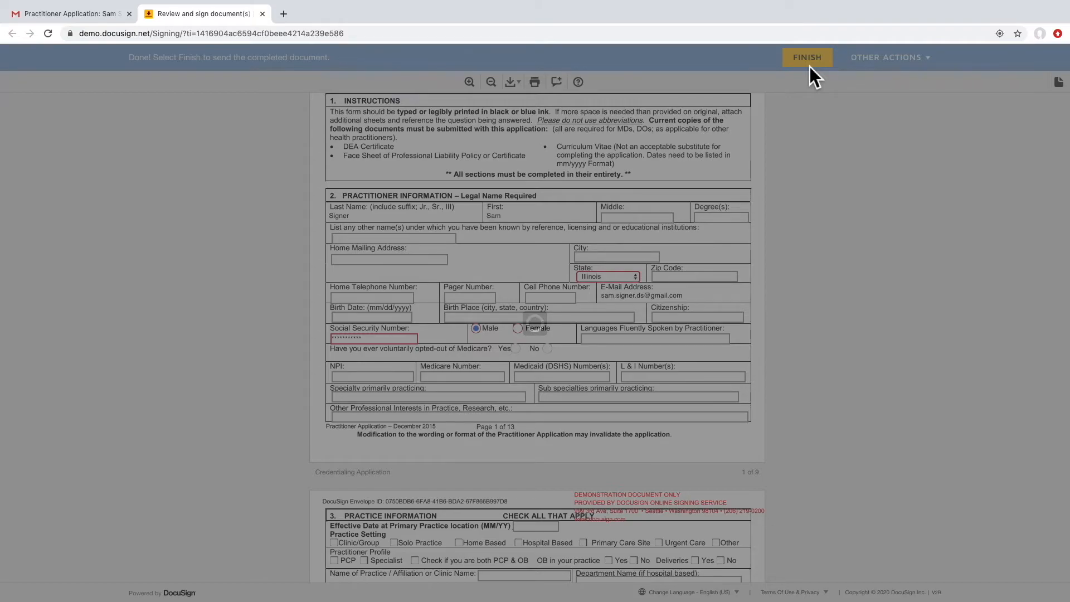
left_click(806, 57)
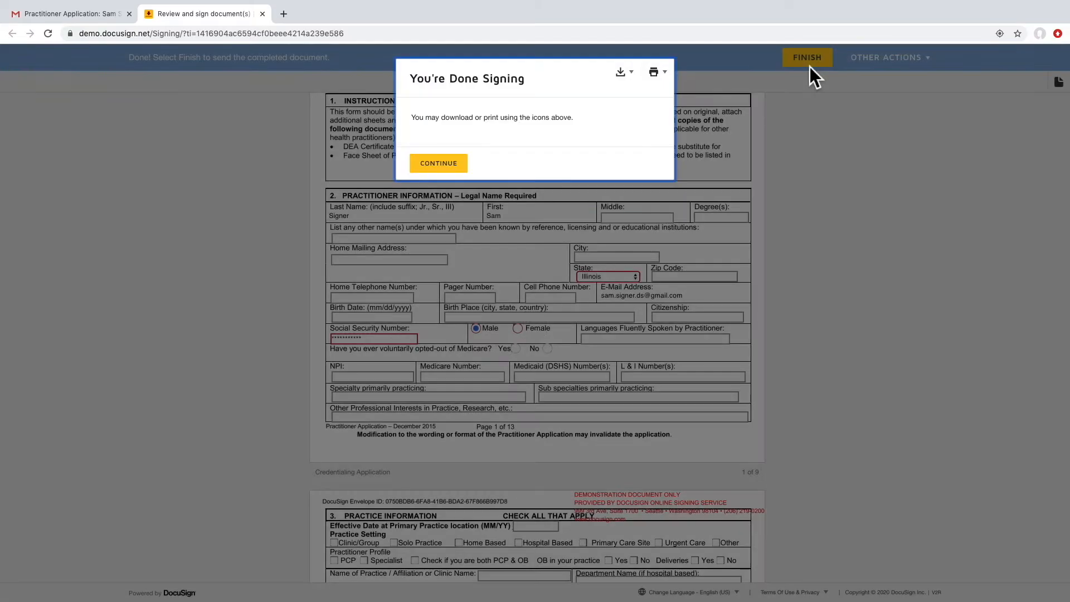
mouse_move(473, 184)
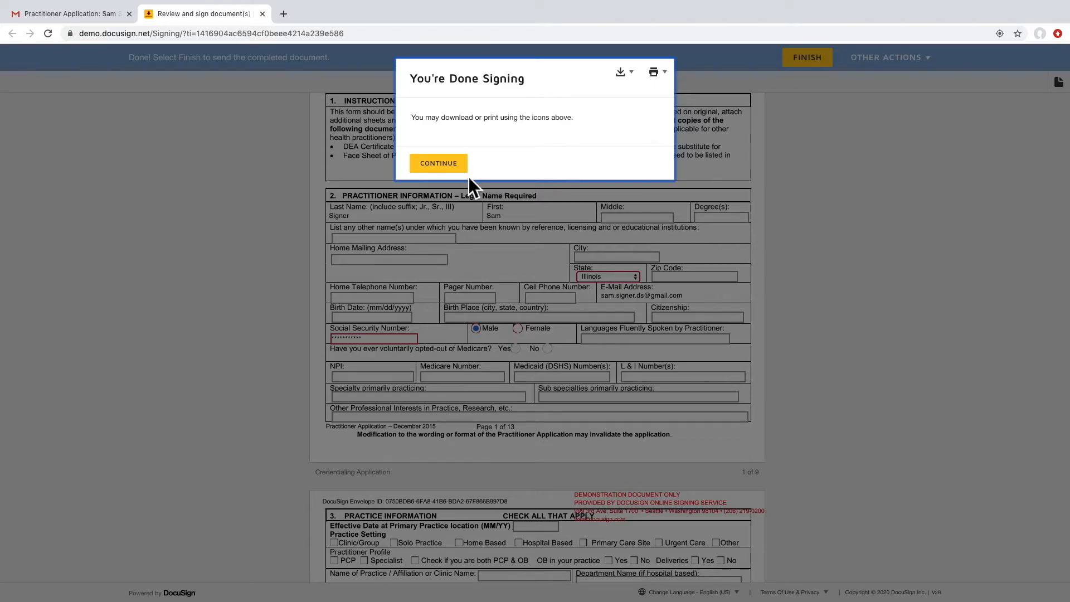
left_click(438, 163)
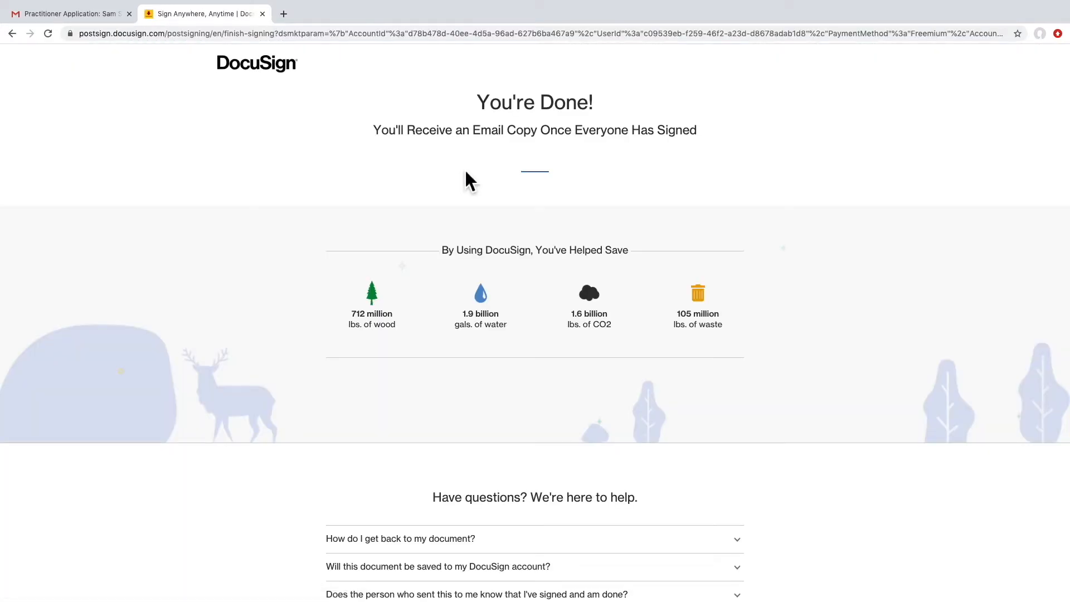
Follow the Completed: Practitioner Application email in Gmail to the completed documents
left_click(68, 13)
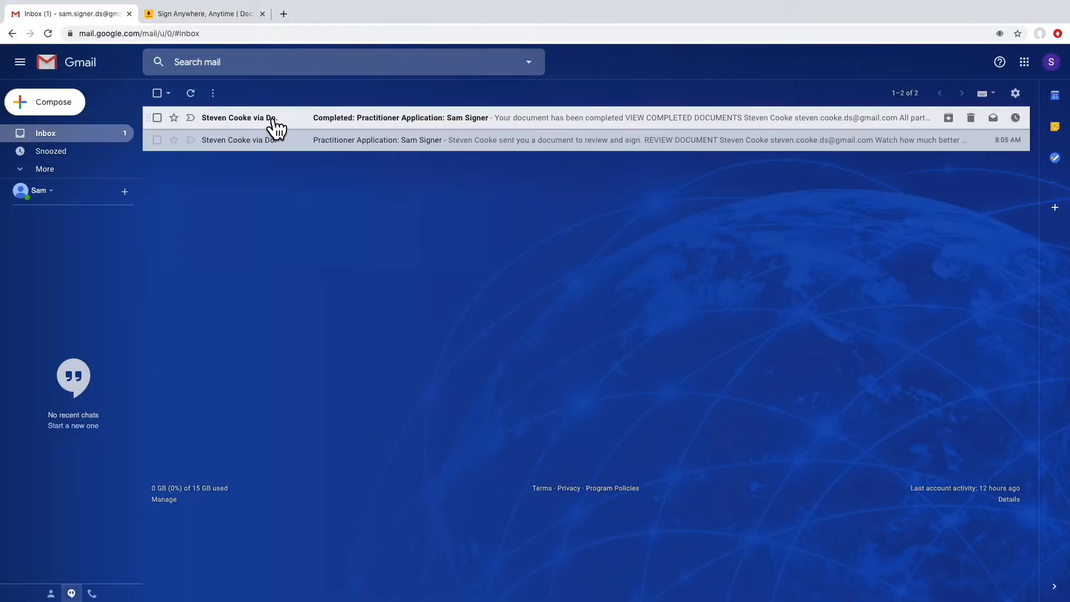
left_click(399, 117)
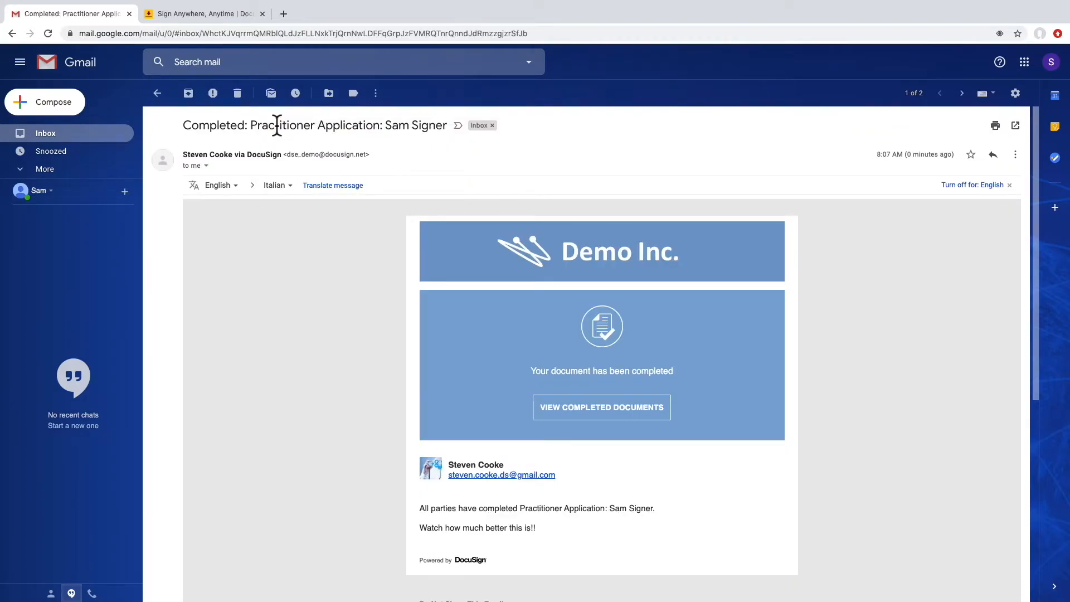
mouse_move(550, 427)
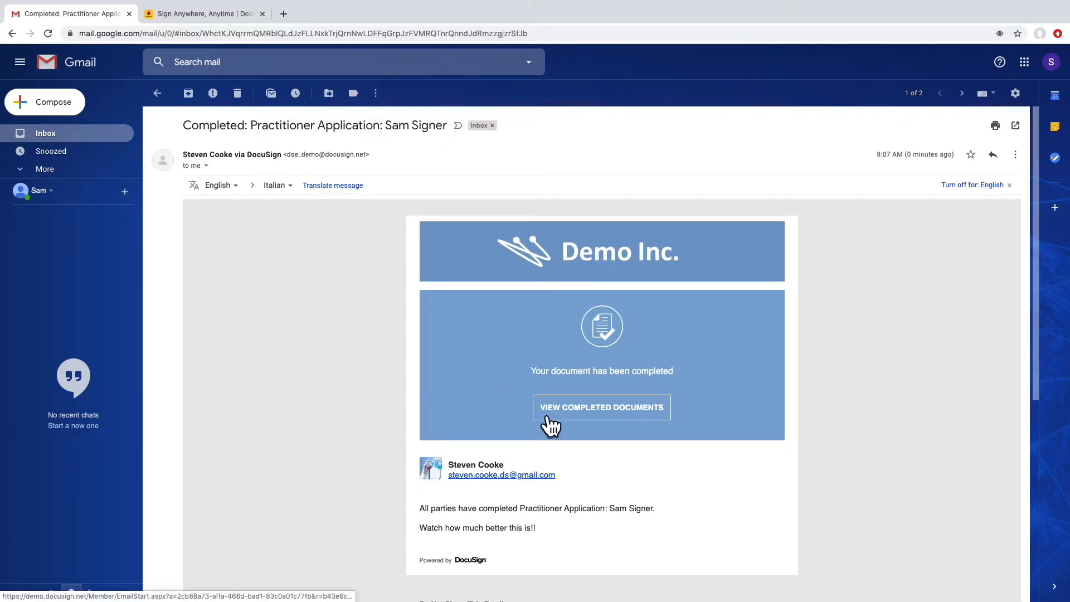
left_click(601, 407)
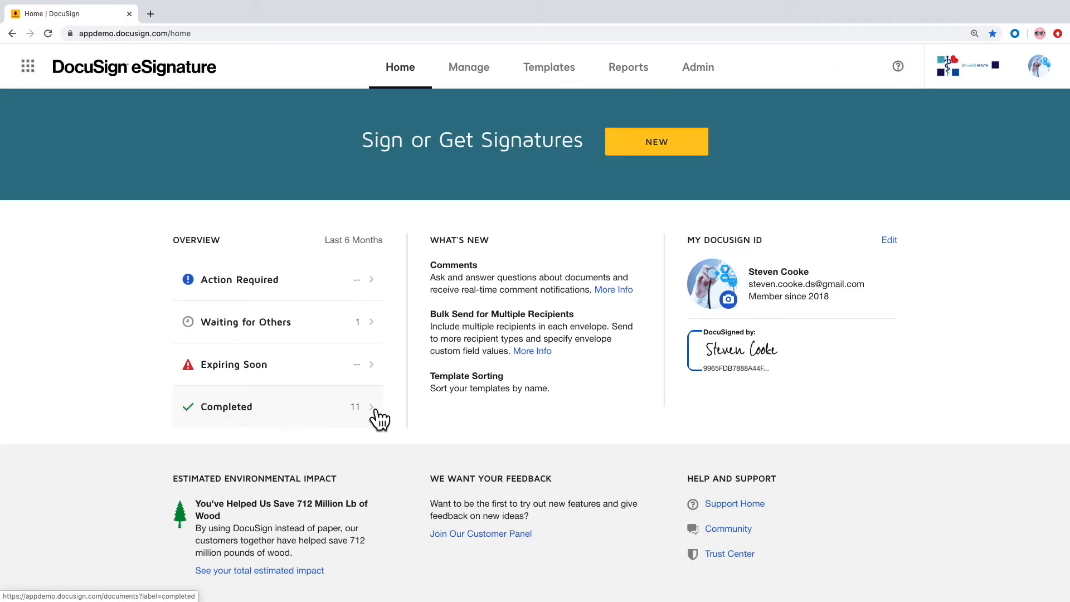
mouse_move(232, 342)
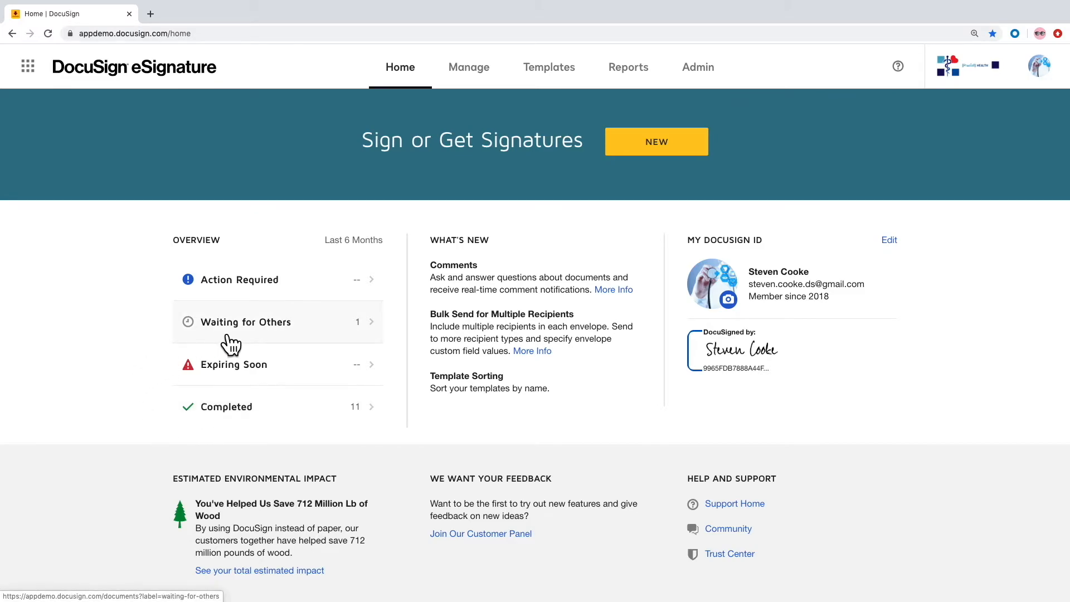
left_click(247, 321)
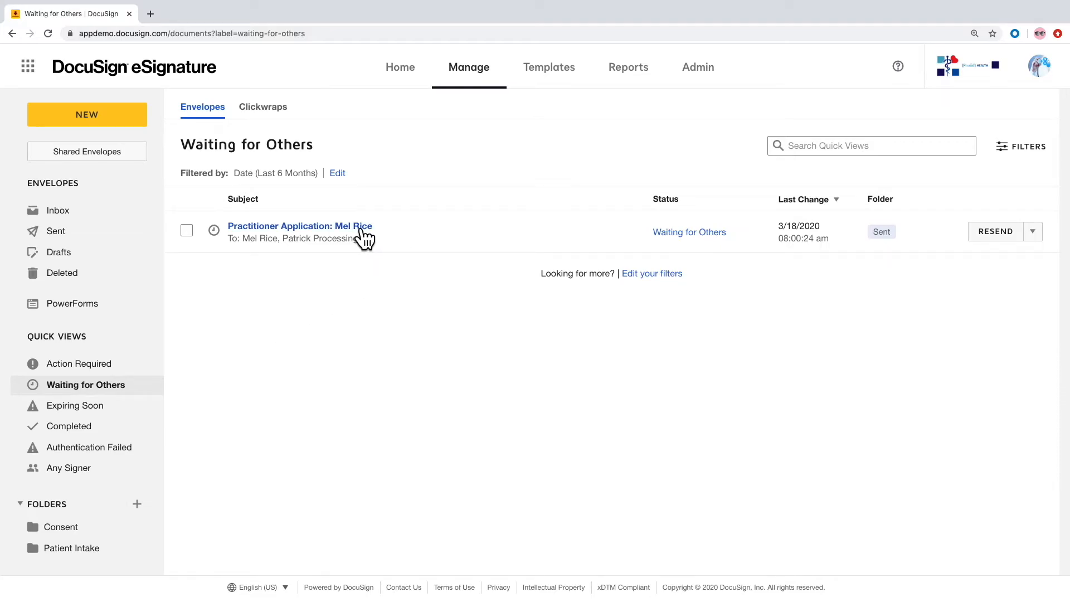
left_click(300, 226)
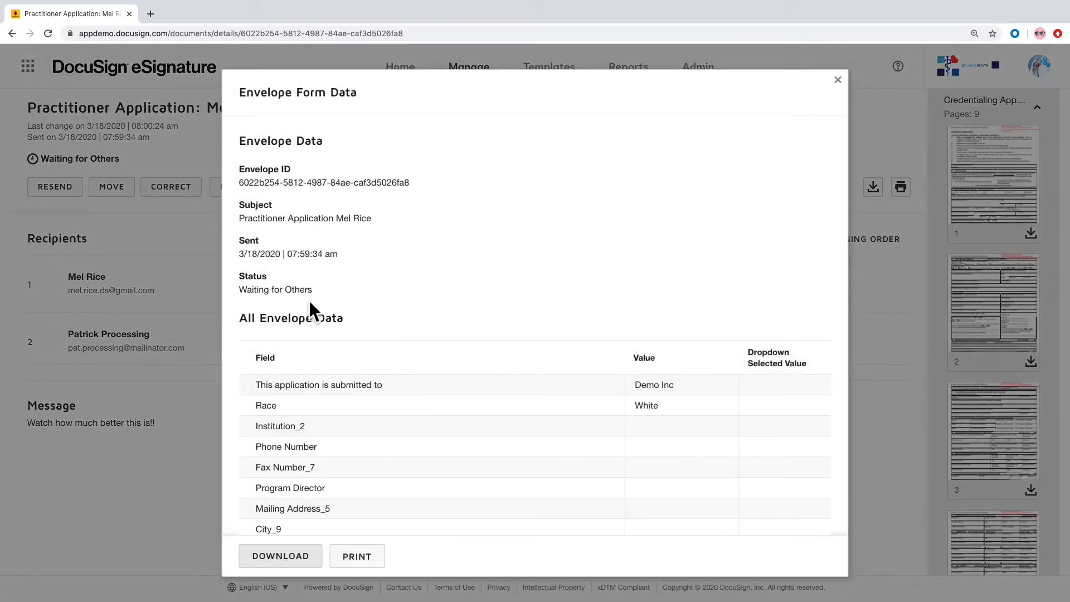
scroll("down", 3)
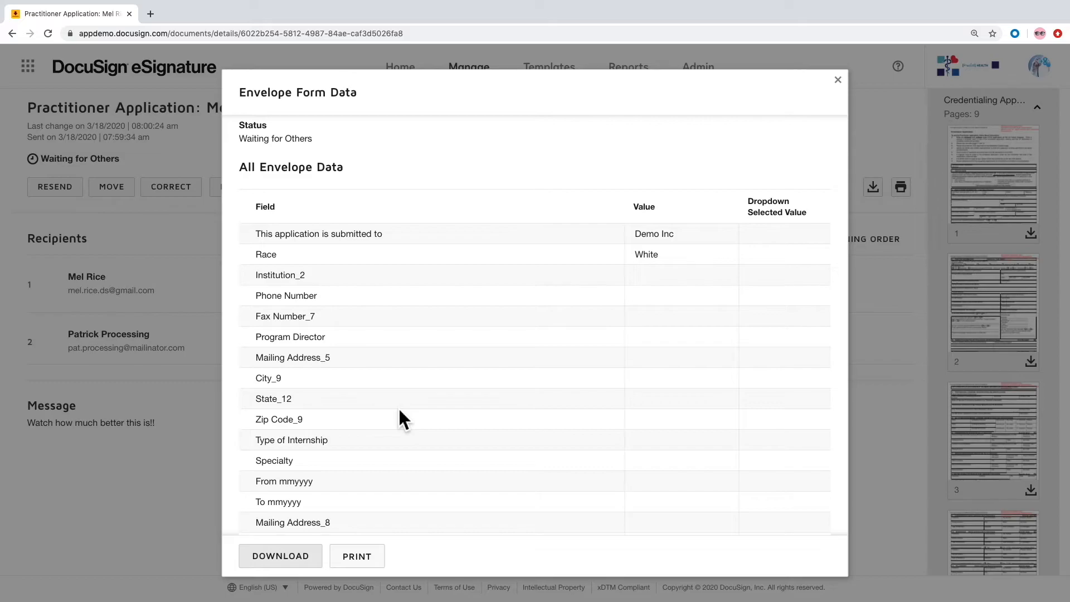
mouse_move(189, 483)
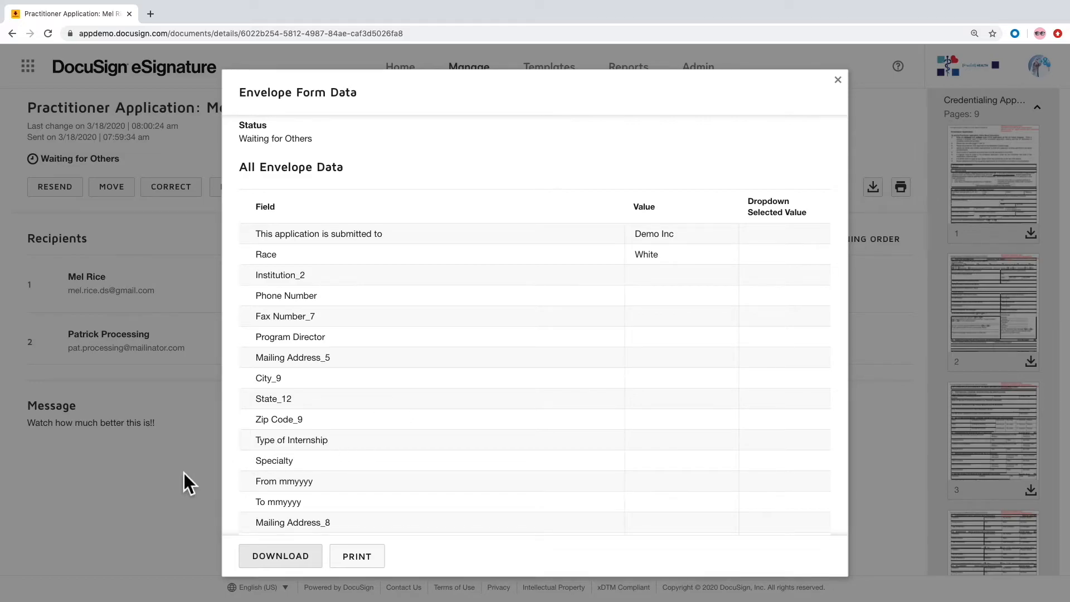
left_click(838, 80)
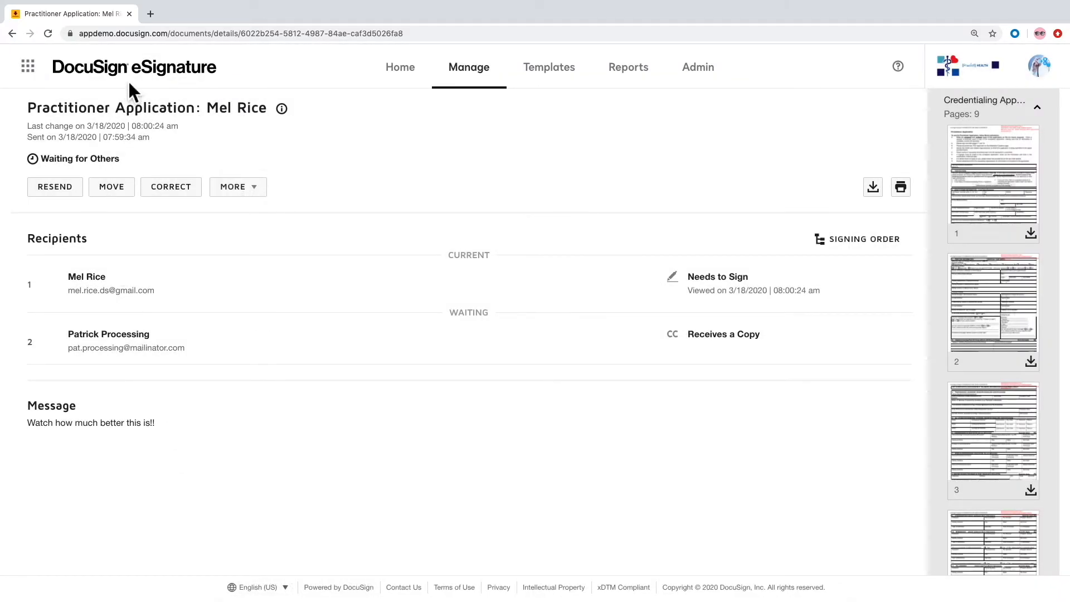
Find Sam Signer's completed Practitioner Application envelope under Completed and view its details
left_click(400, 67)
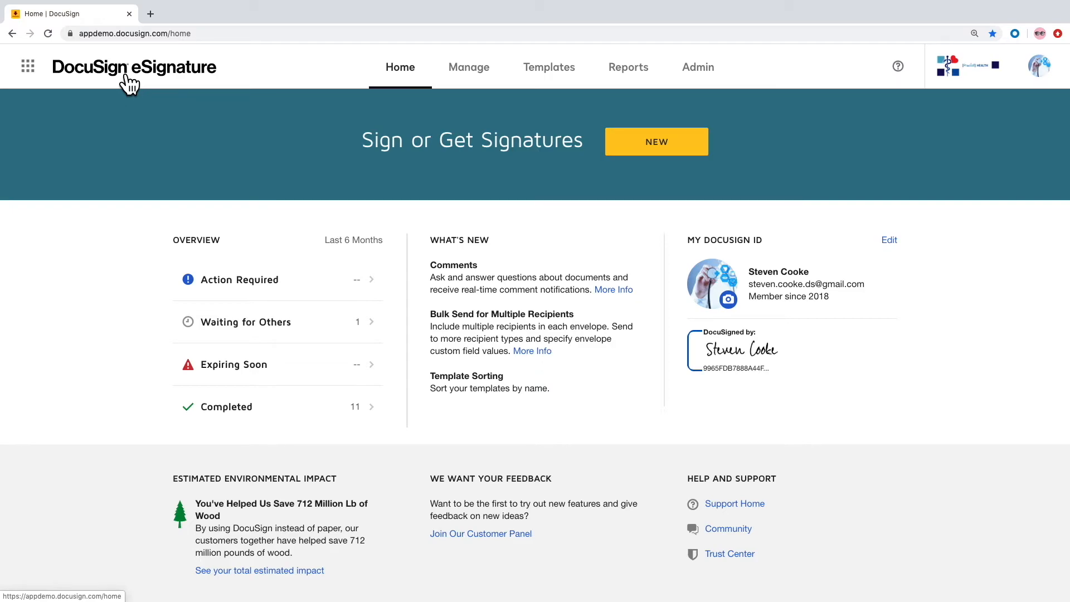
mouse_move(263, 421)
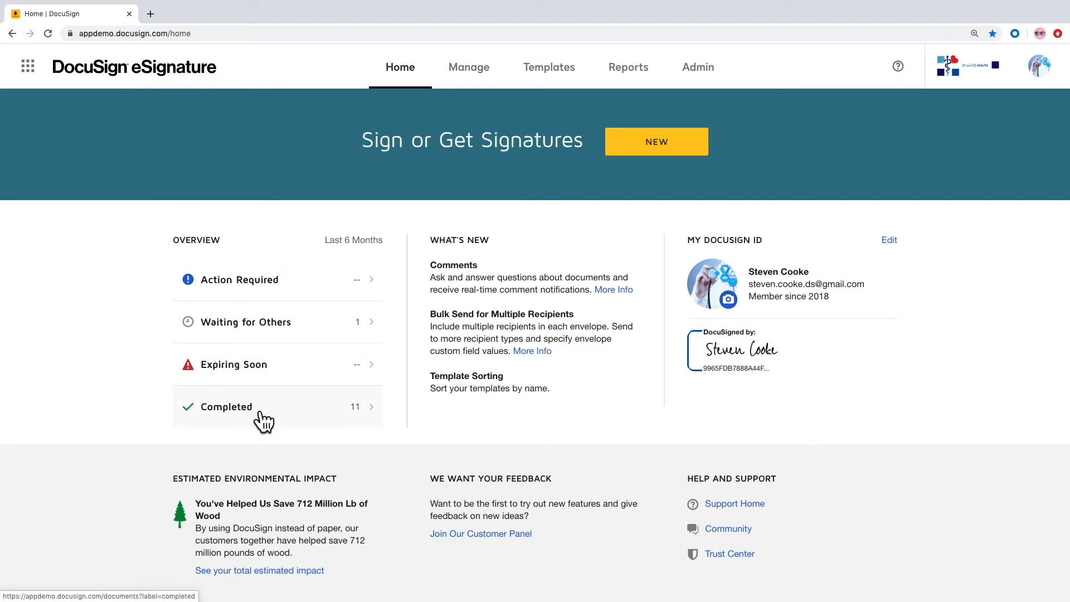
left_click(225, 406)
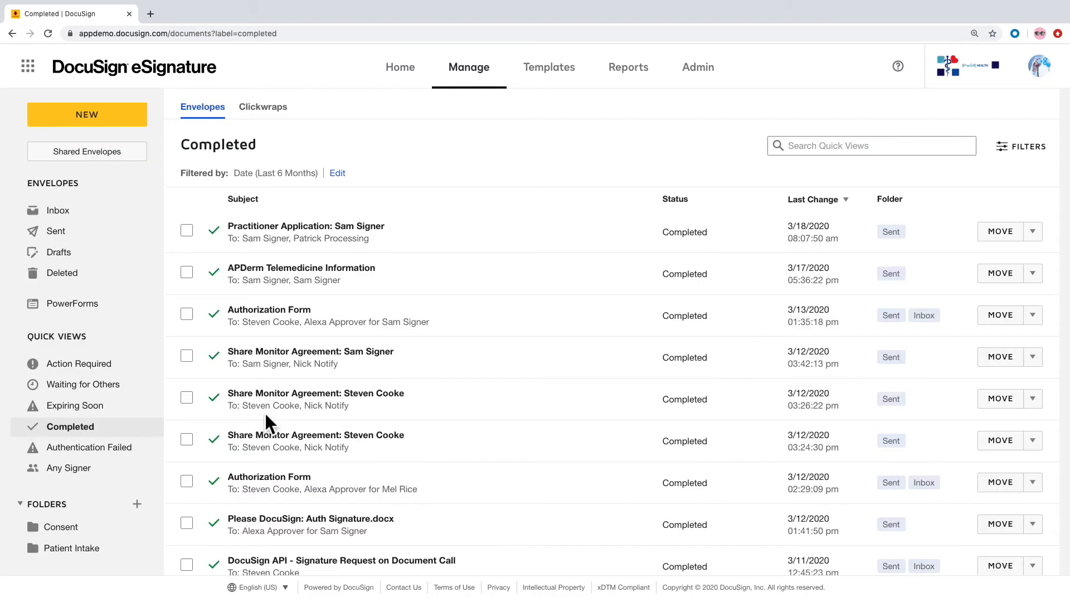
type("Sam Signer")
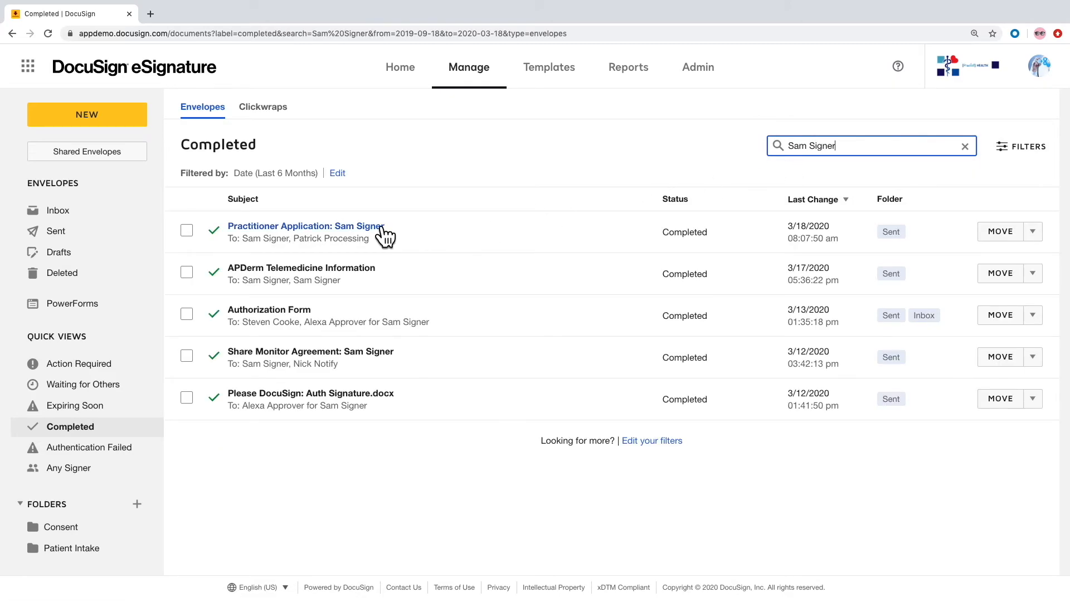
left_click(306, 227)
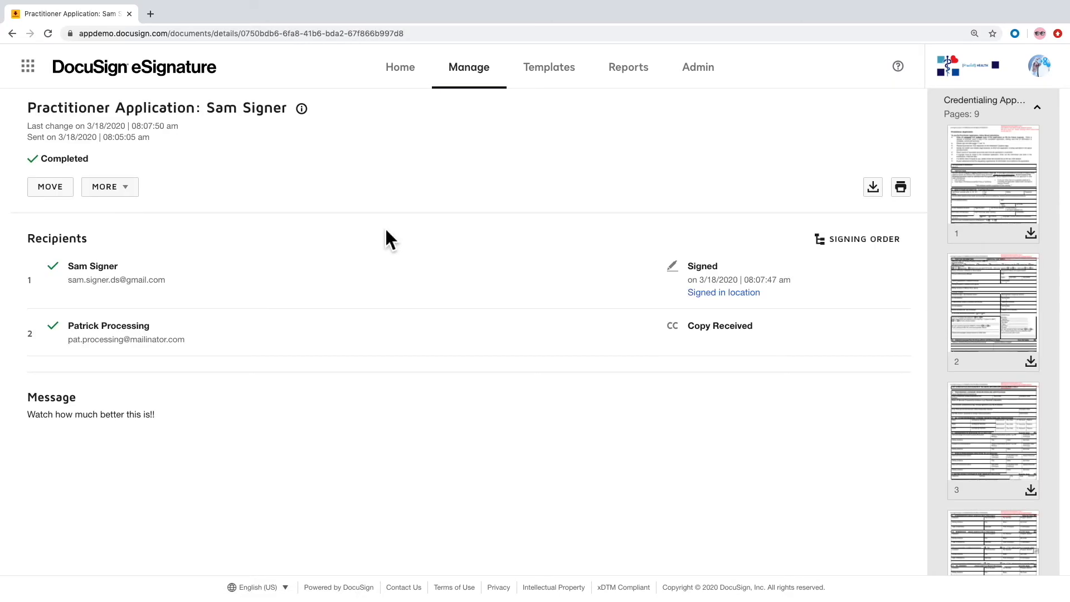
Review the envelope's submitted values in the Form Data view from More actions
left_click(109, 186)
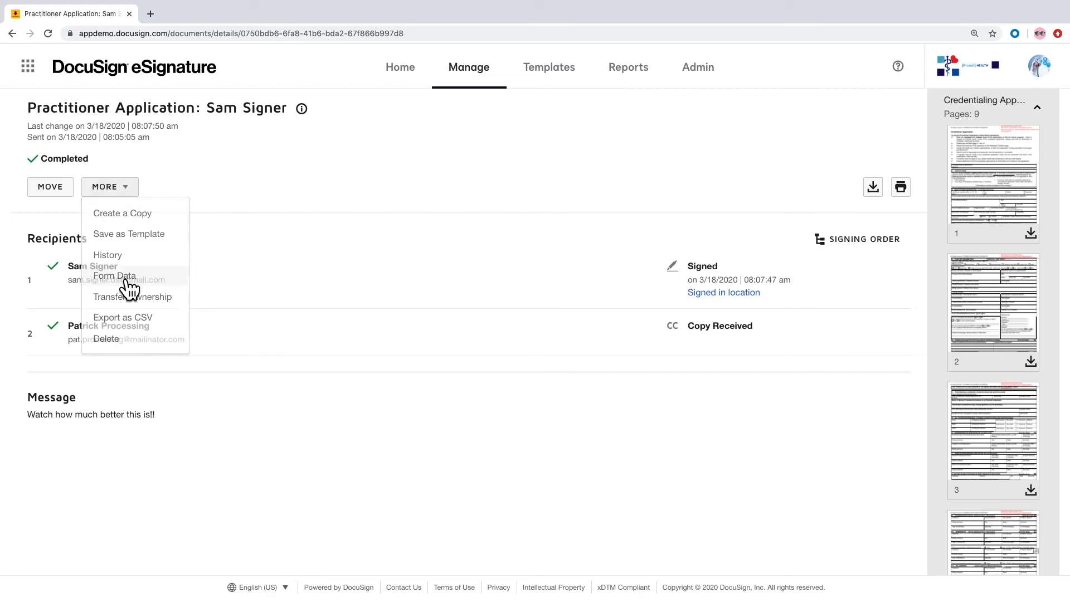
left_click(115, 275)
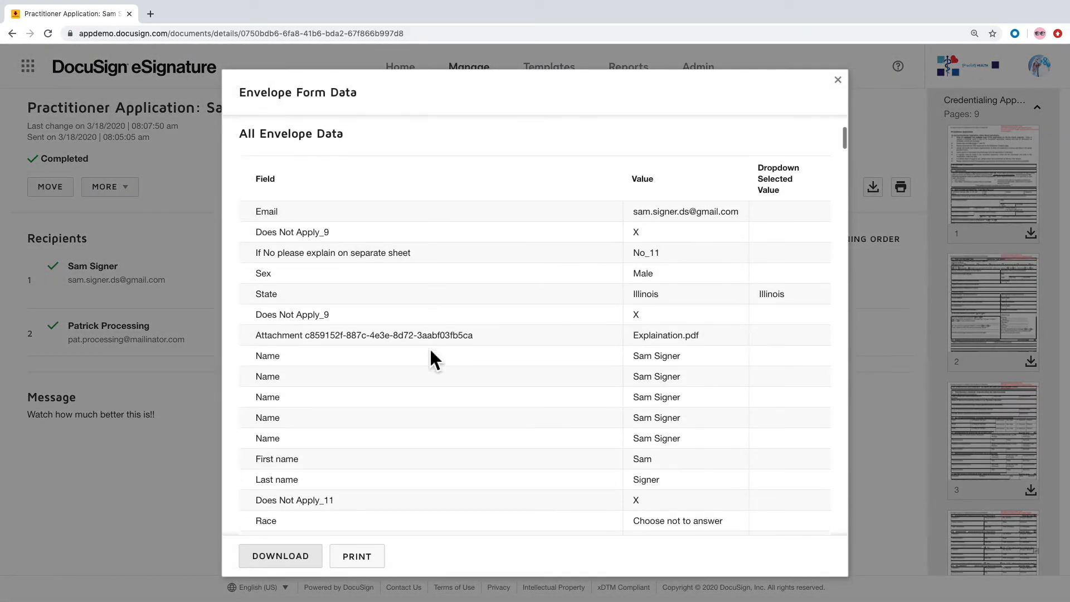
scroll("down", 3)
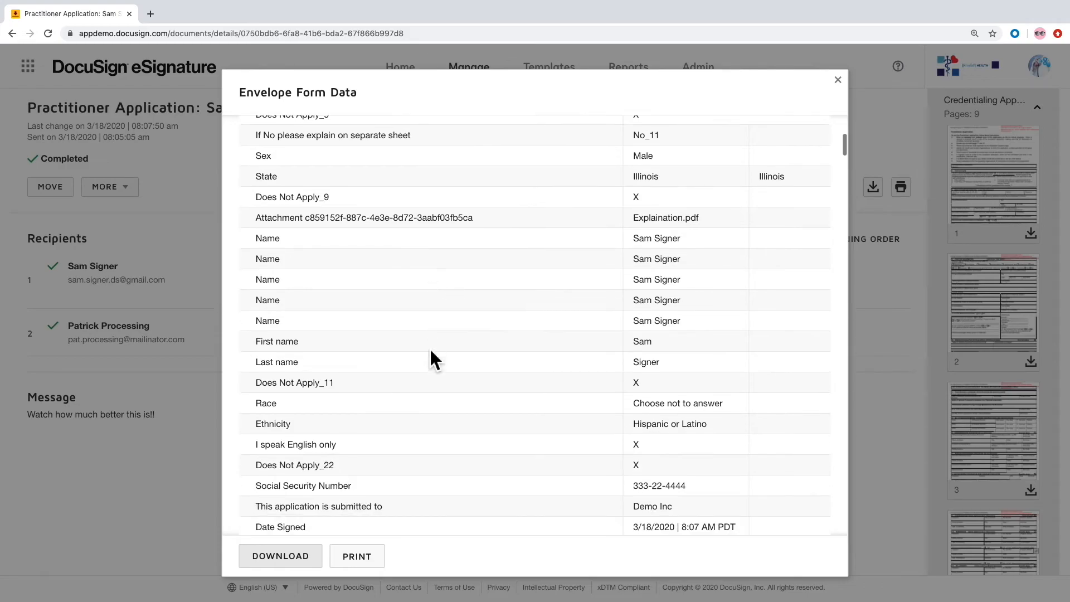
scroll("down", 3)
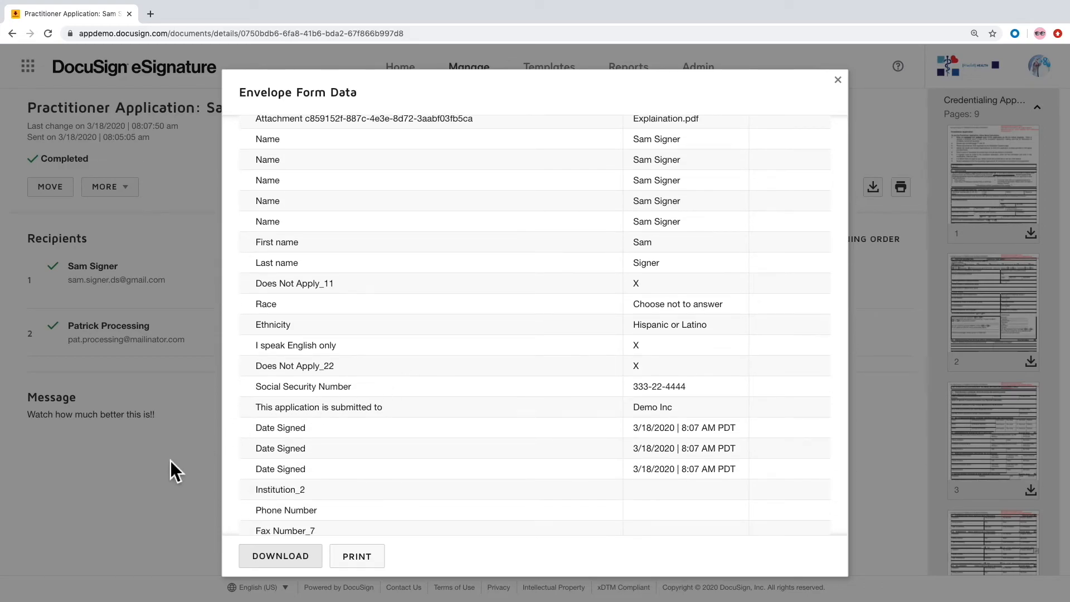
left_click(837, 80)
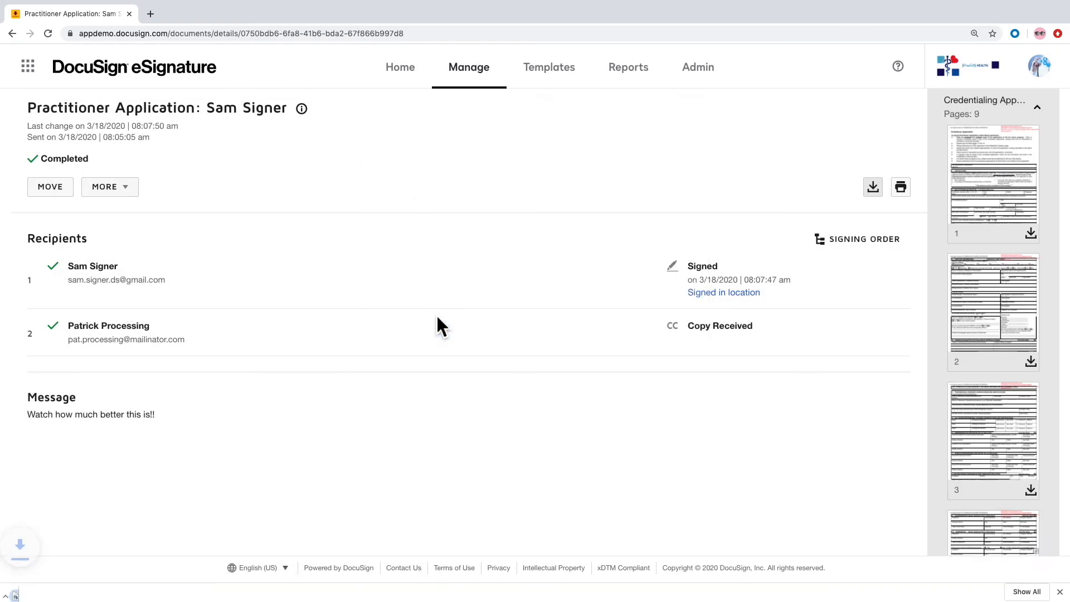
Download the completed envelope as a PDF and view it
left_click(871, 186)
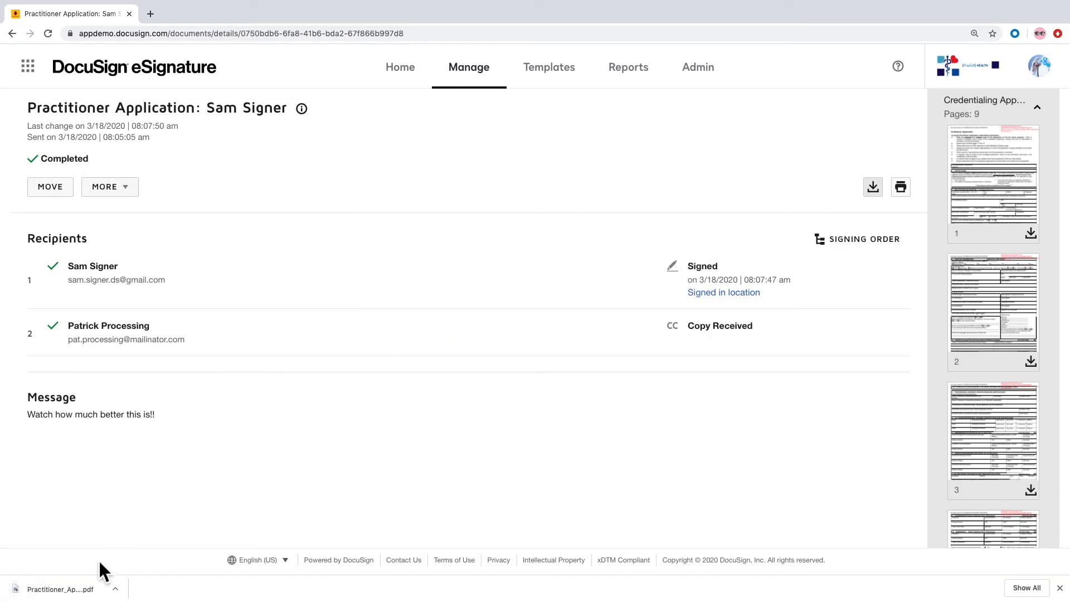
left_click(60, 588)
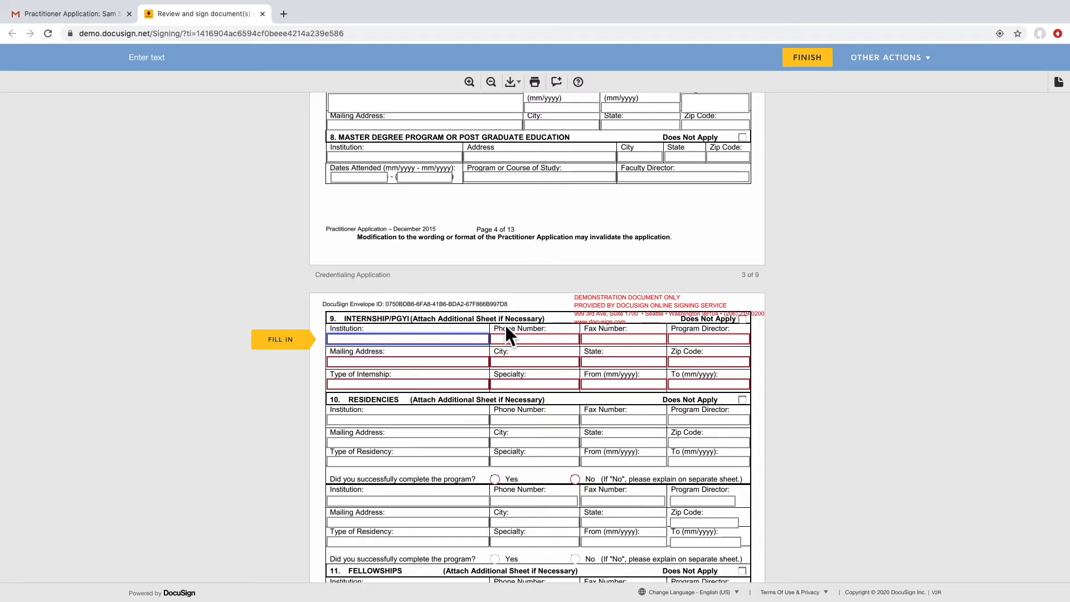
mouse_move(723, 331)
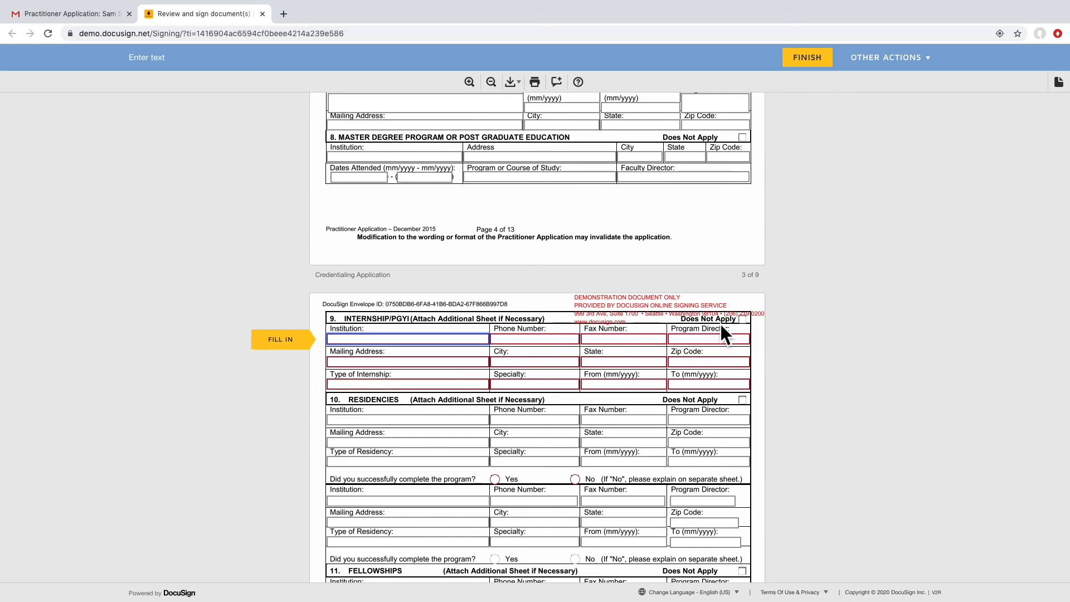
mouse_move(743, 322)
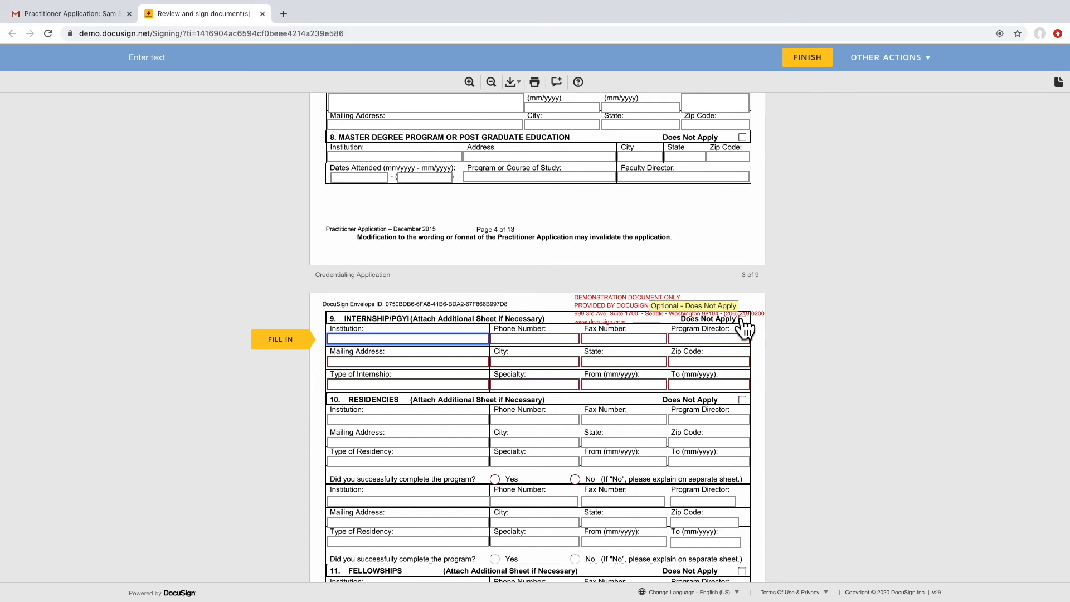
Mark section 9 Internship as Does Not Apply and answer No to completing the first residency program
left_click(743, 137)
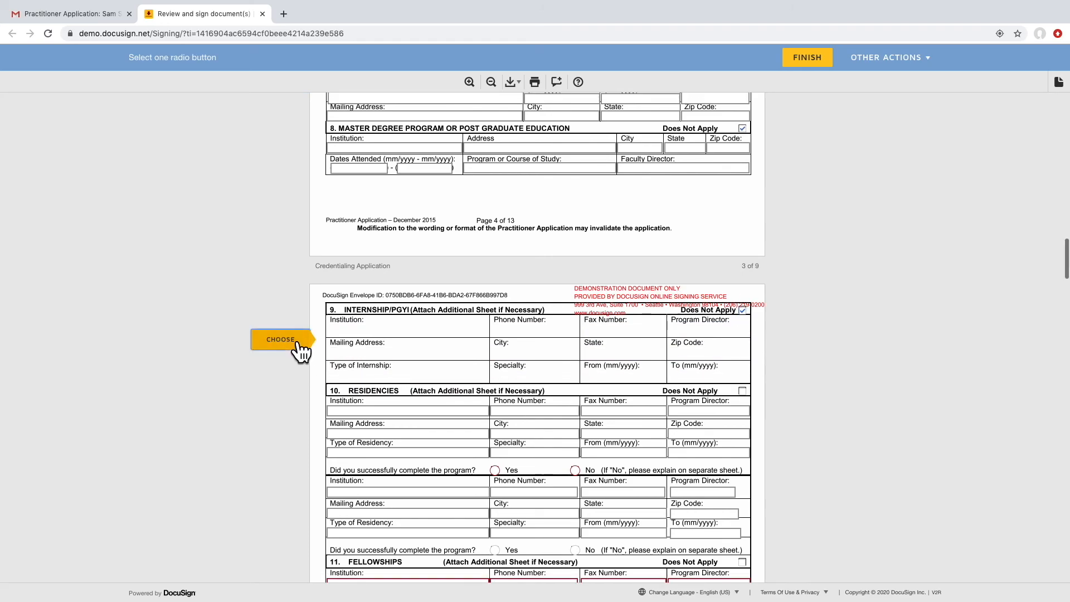
scroll("down", 3)
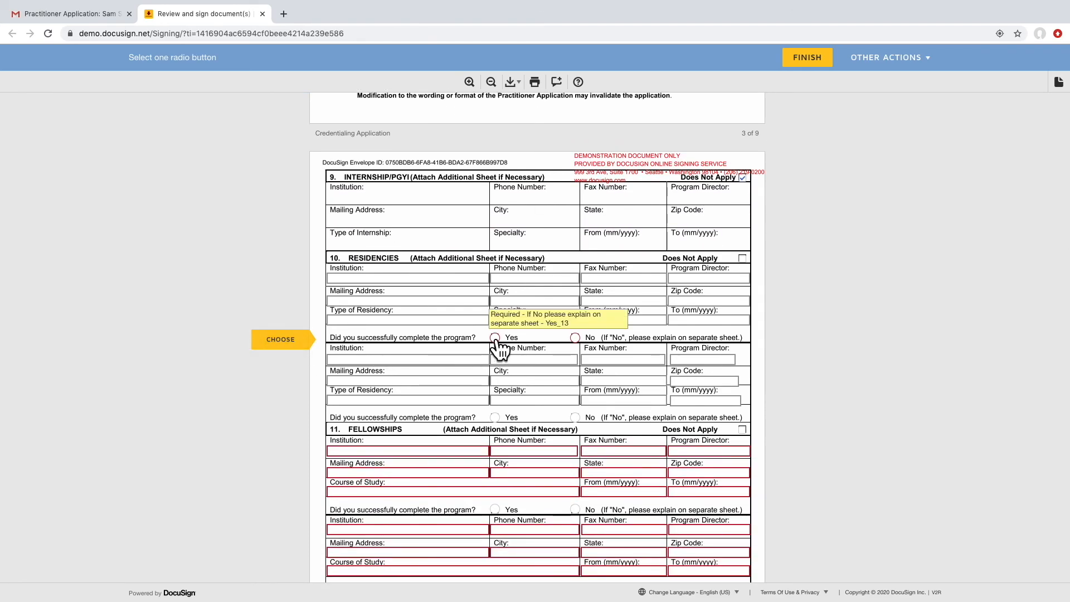
left_click(495, 336)
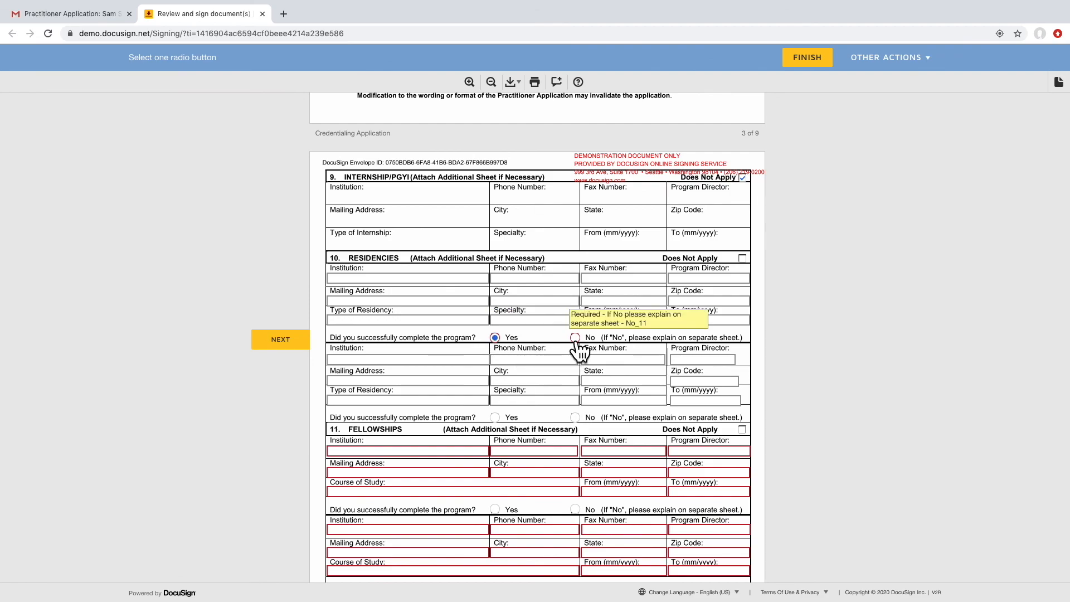
left_click(575, 337)
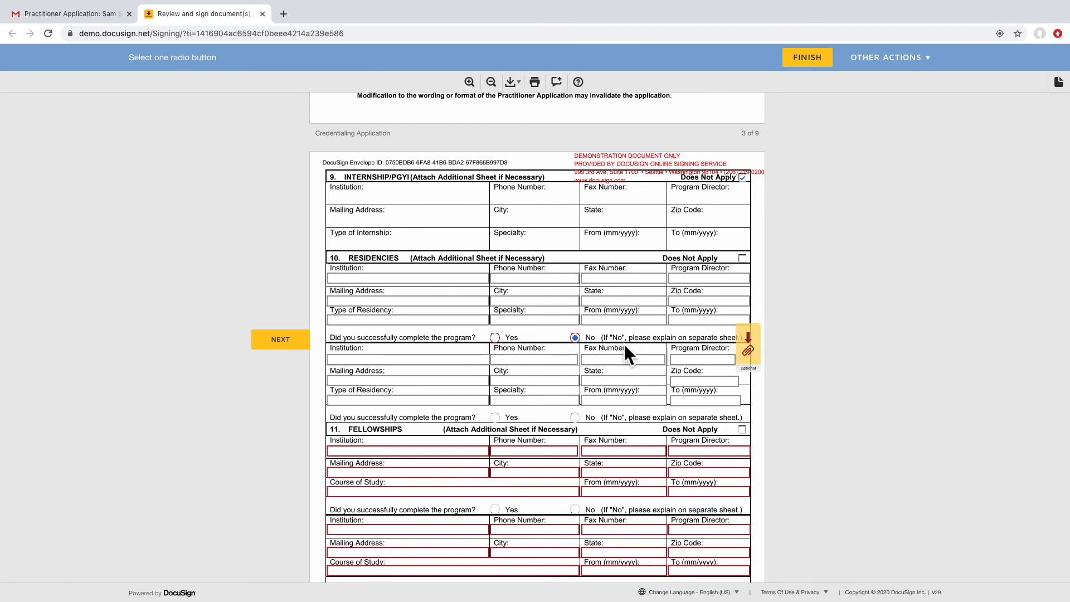